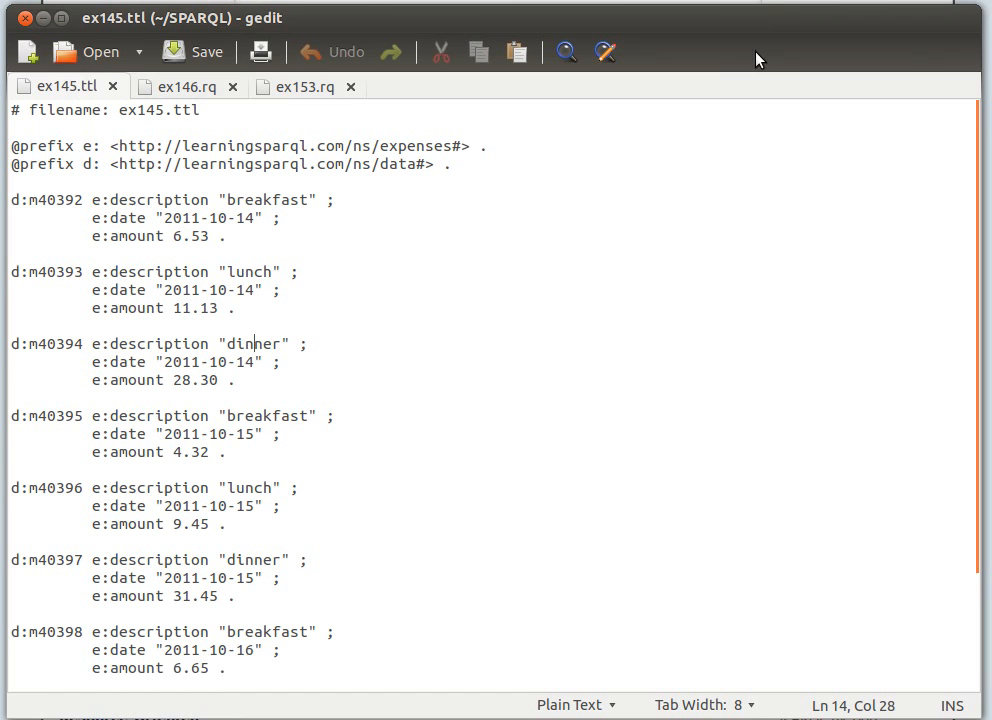
mouse_move(285, 196)
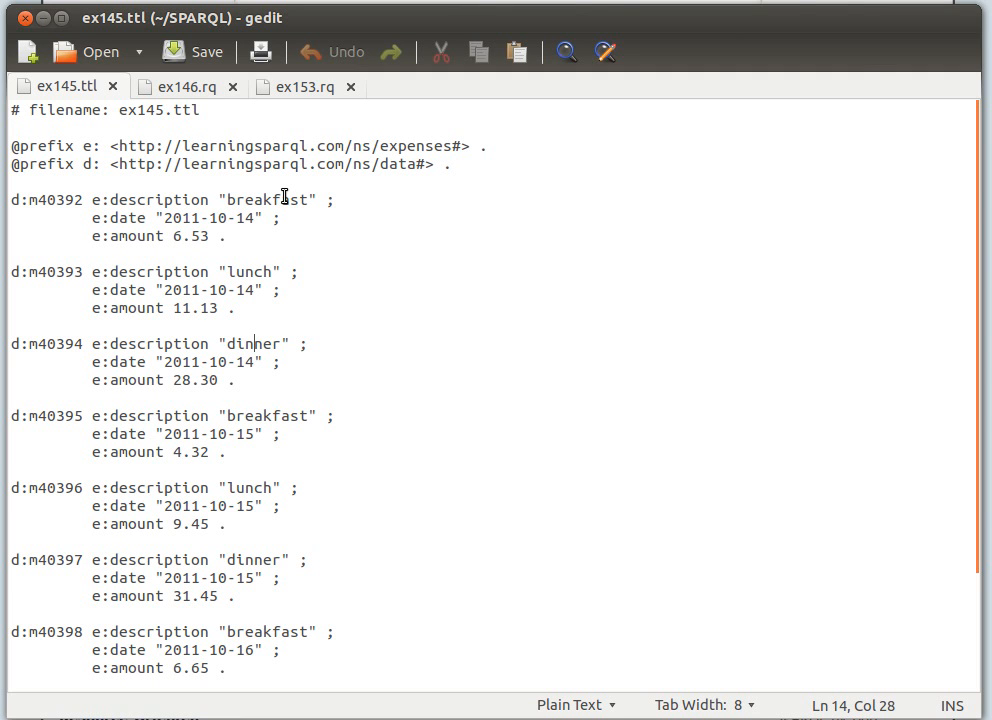
mouse_move(198, 216)
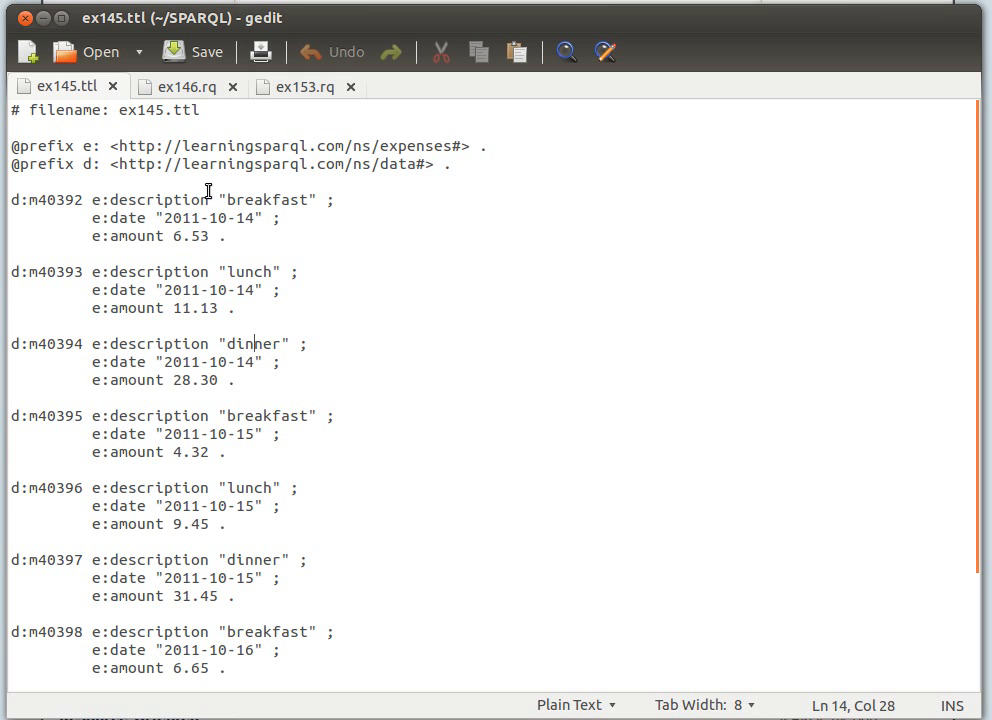
mouse_move(197, 212)
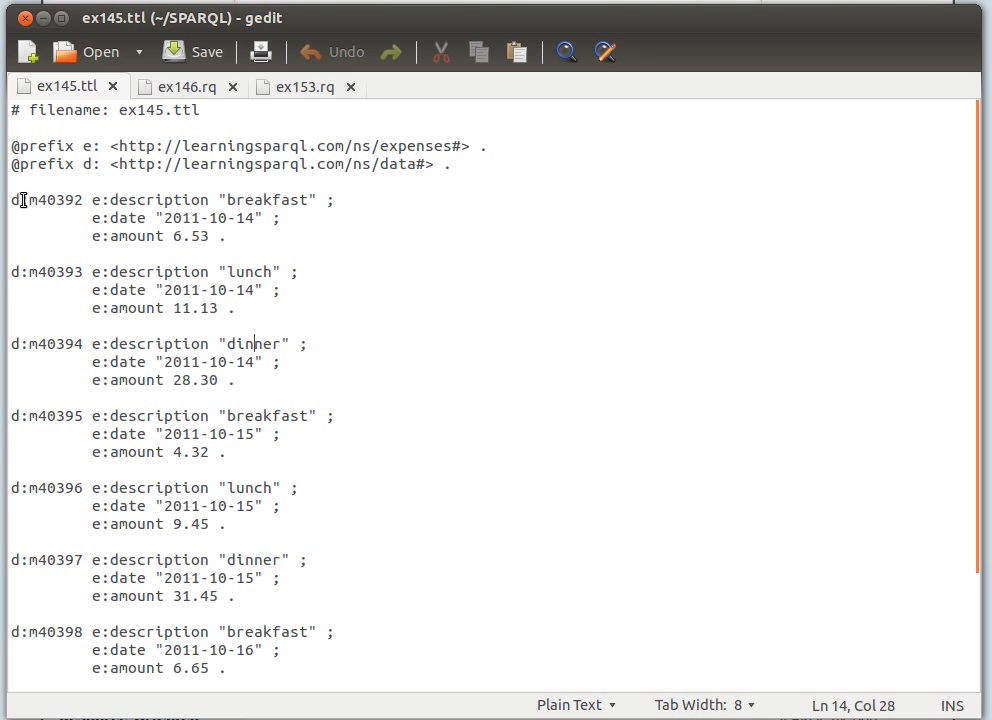
Highlight meal id m40392 in ex145.ttl, then switch to the ex146.rq query.
double_click(52, 200)
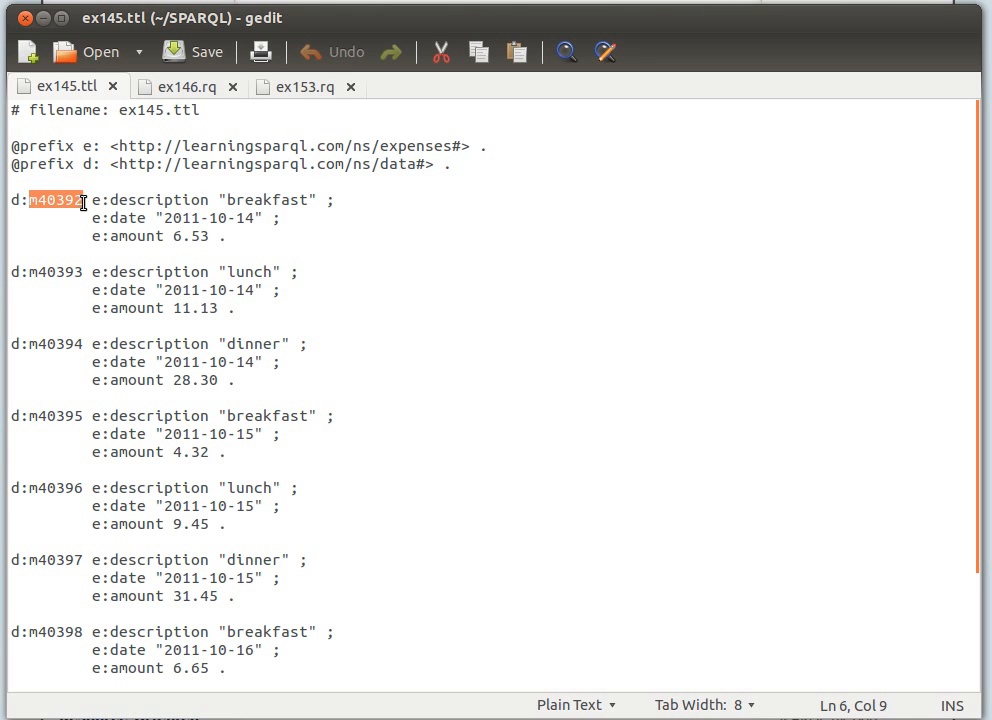
click(204, 217)
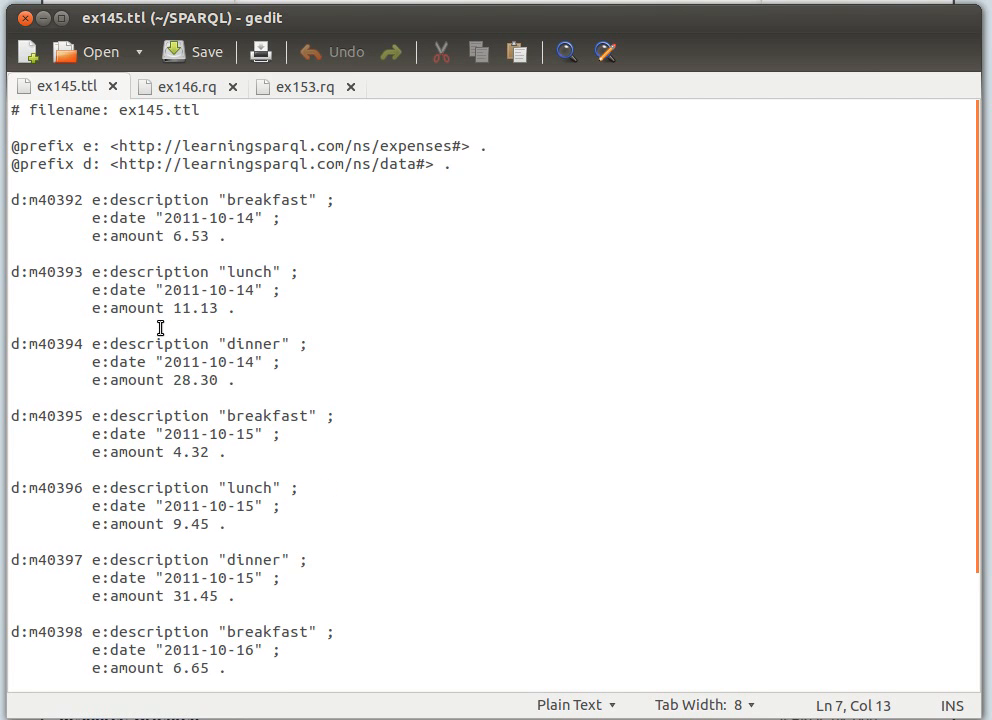
click(185, 86)
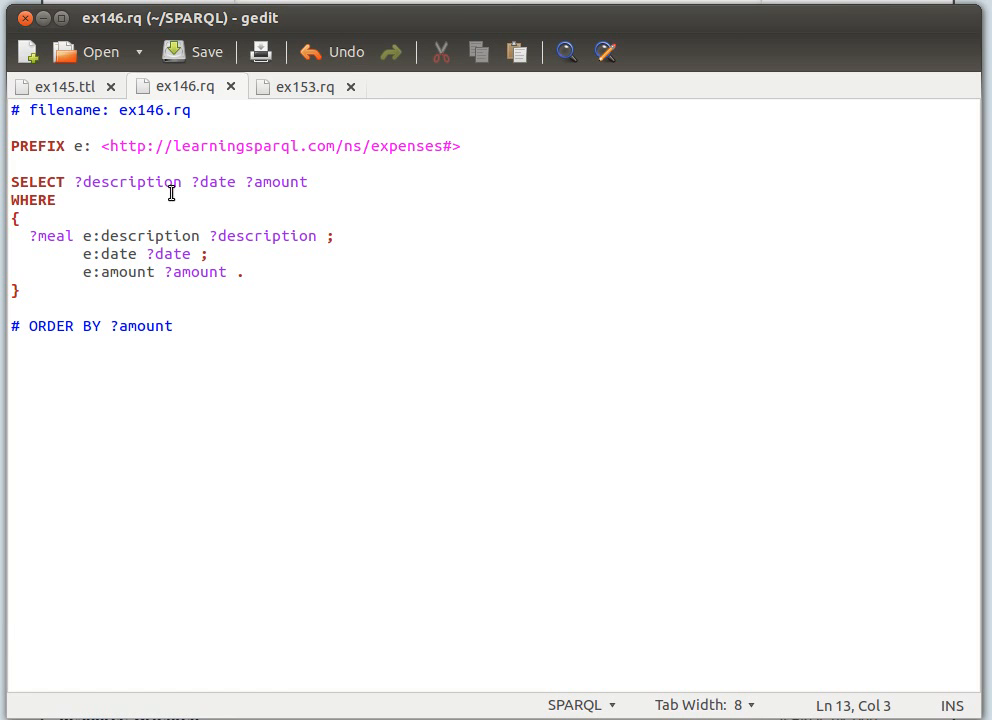
Run arq with --data ex145.ttl --query ex146.rq, returning a nine-row meal table.
double_click(283, 181)
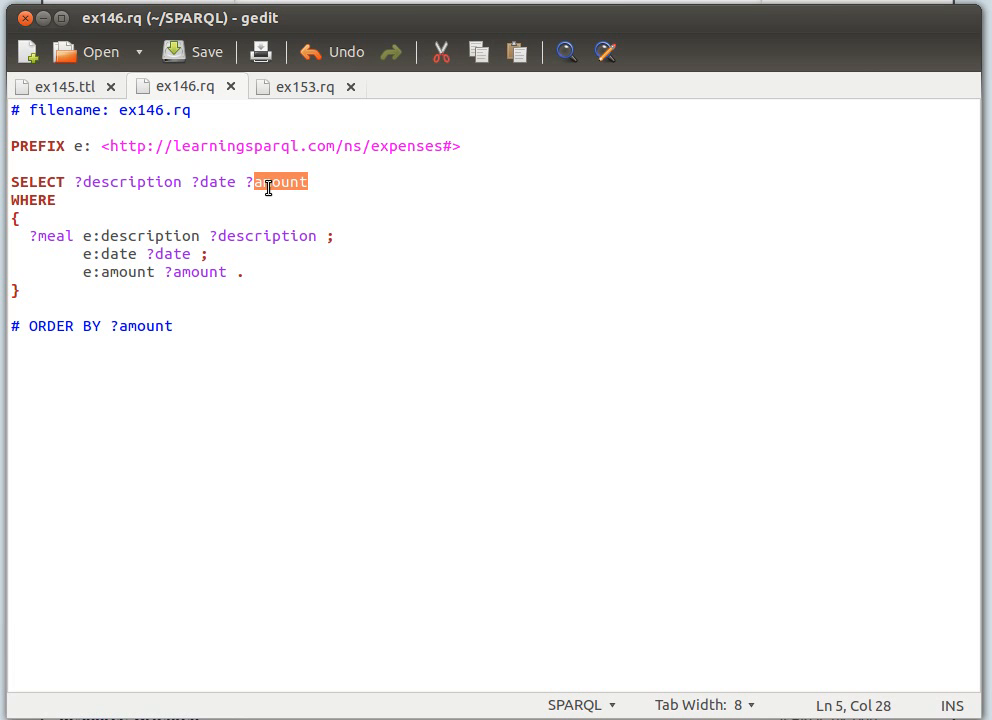
mouse_move(224, 117)
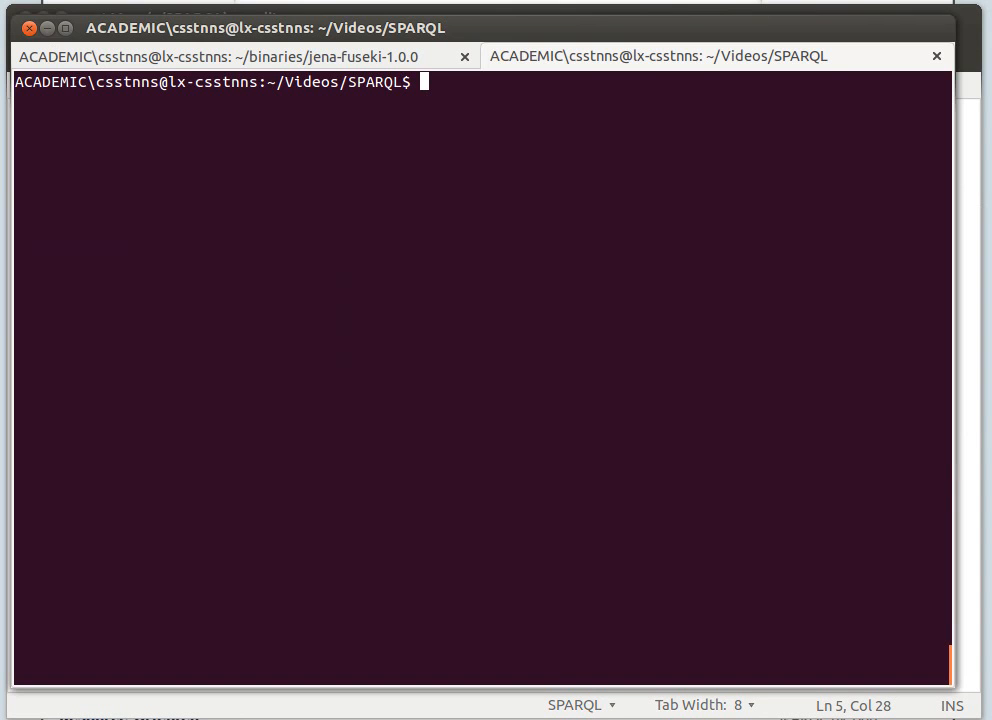
text(~/binaries/apache-jena-2.11.0/bin/arq --data ~/SPARQL/ex145.ttl  --query ~/SPARQL/ex153.rqq)
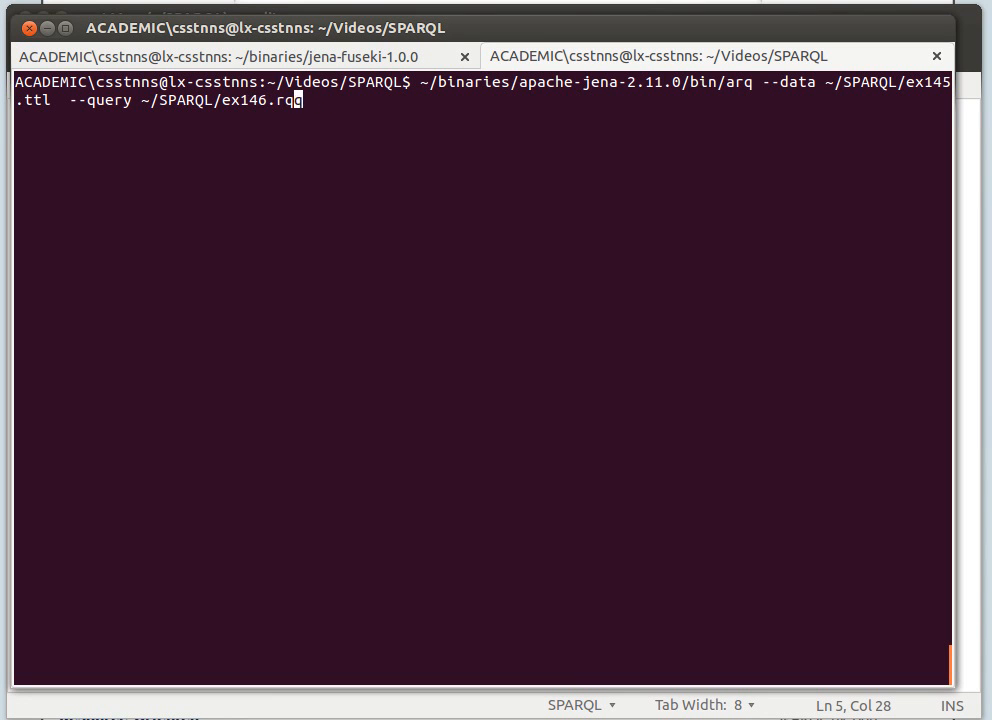
key(Return)
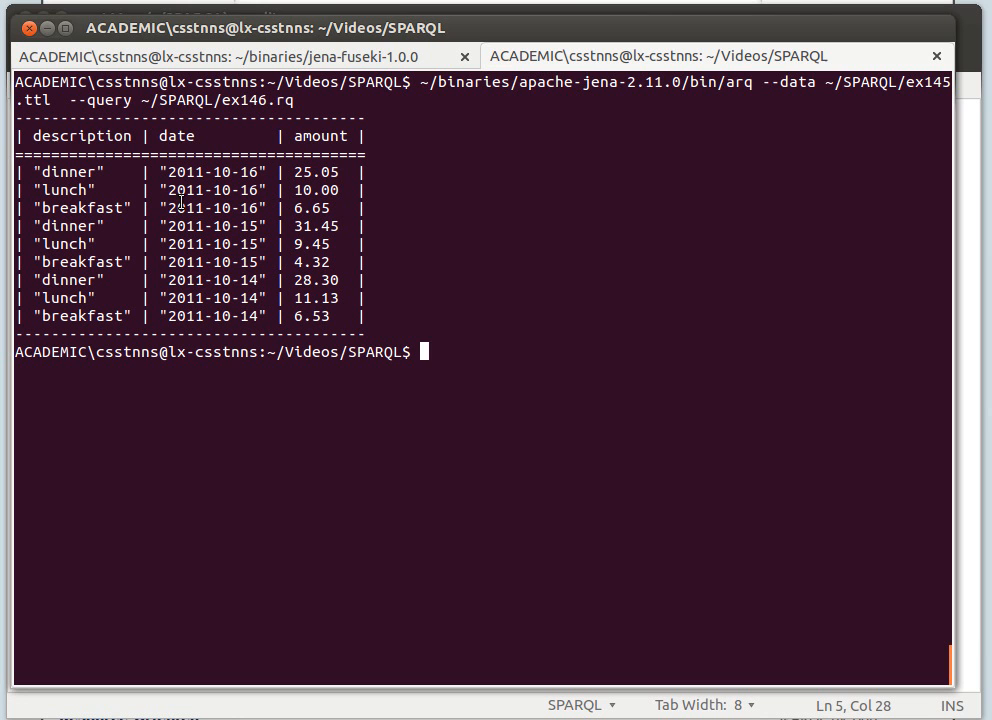
mouse_move(125, 170)
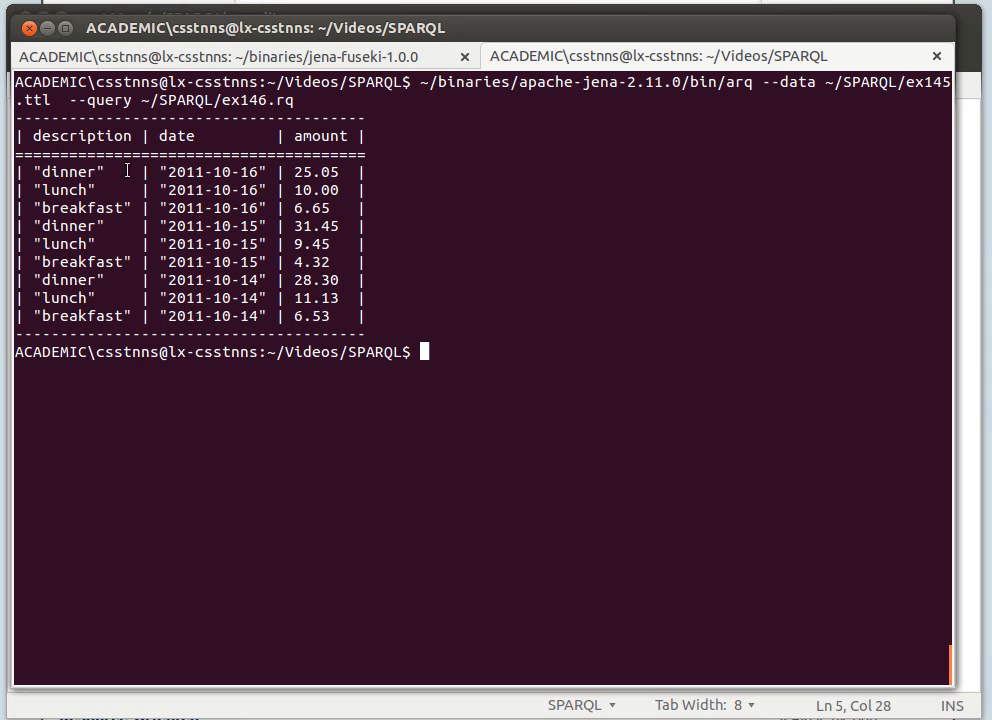
key(alt+Tab)
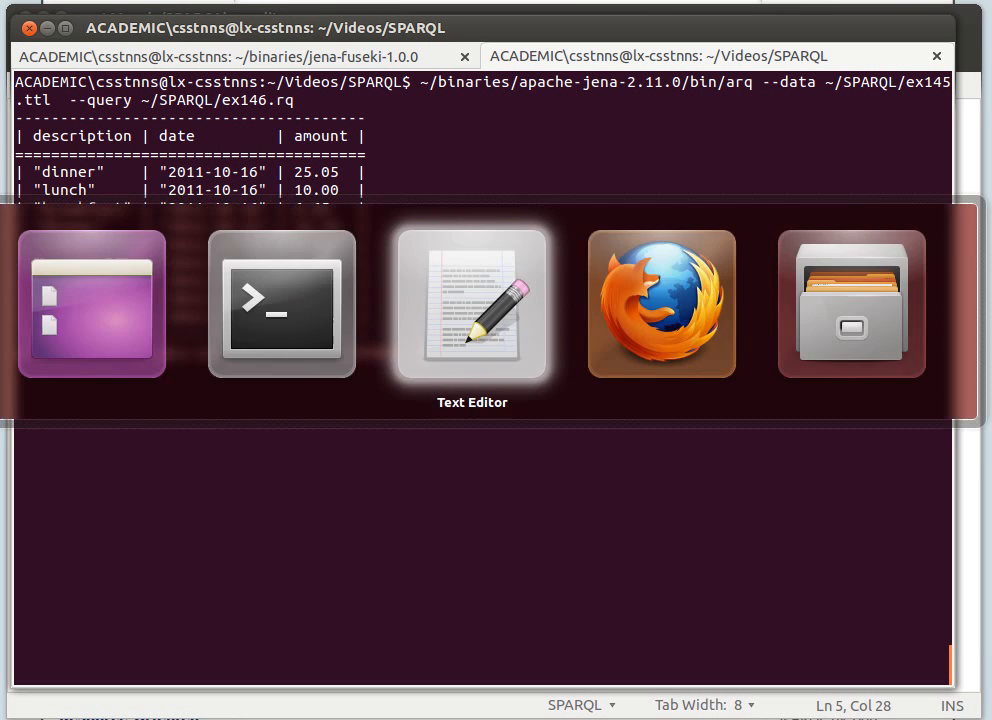
Review the description and date triple patterns in ex146.rq by highlighting their terms.
click(471, 303)
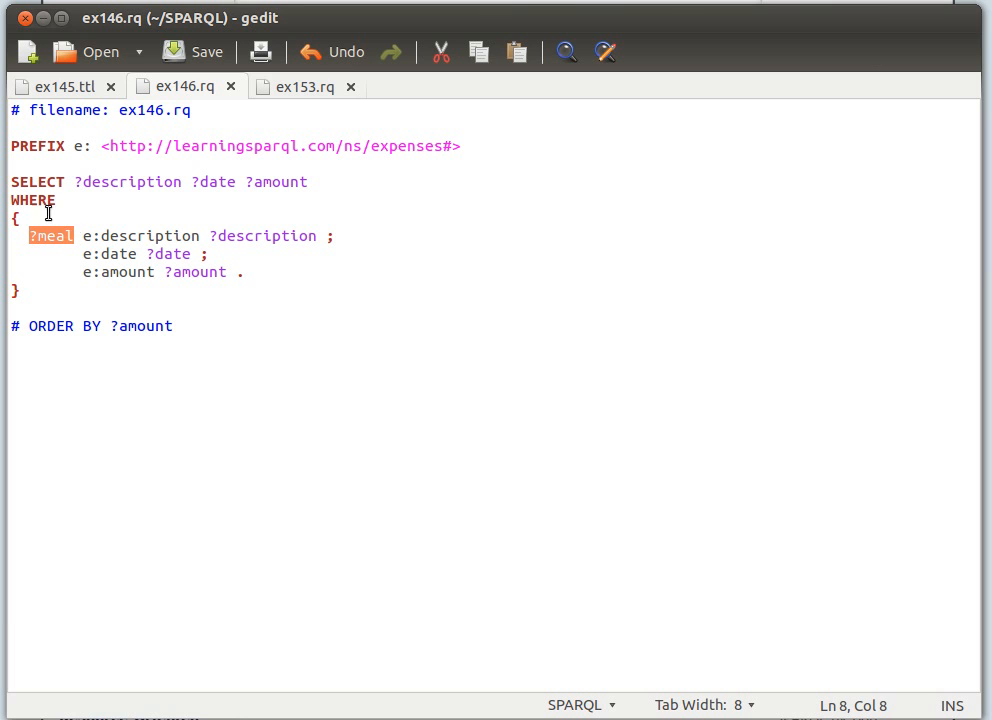
mouse_move(212, 239)
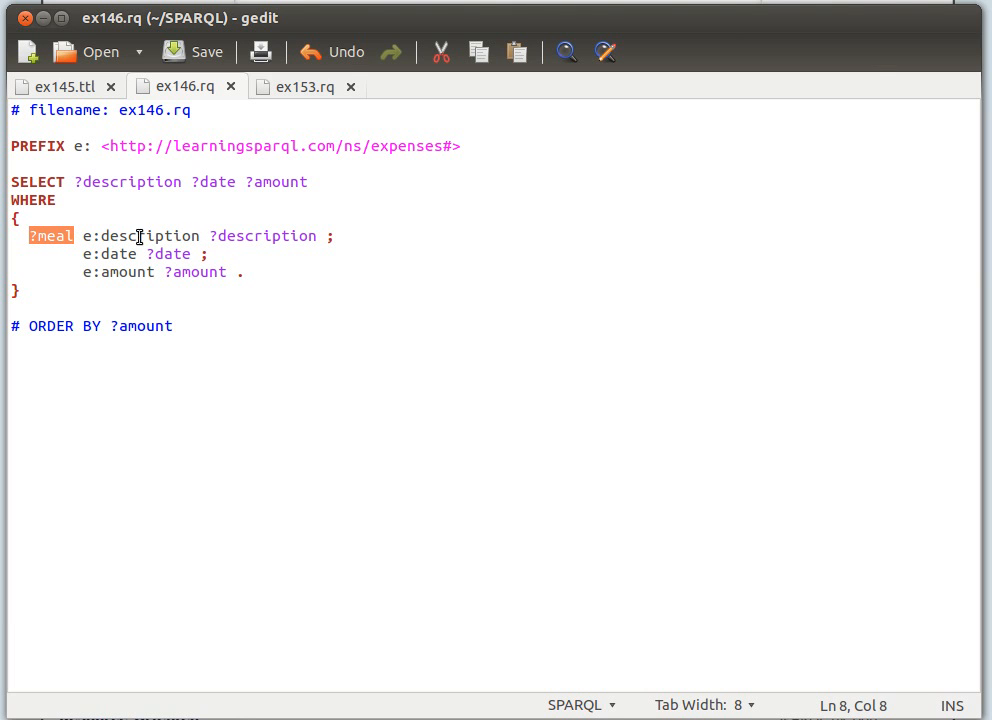
double_click(150, 236)
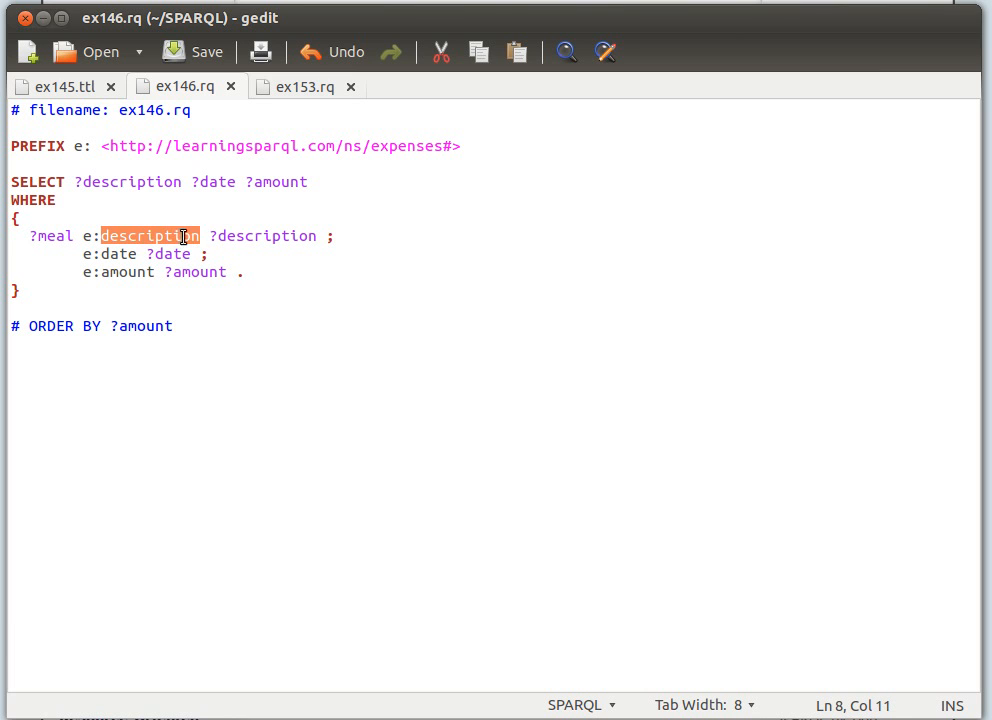
double_click(262, 235)
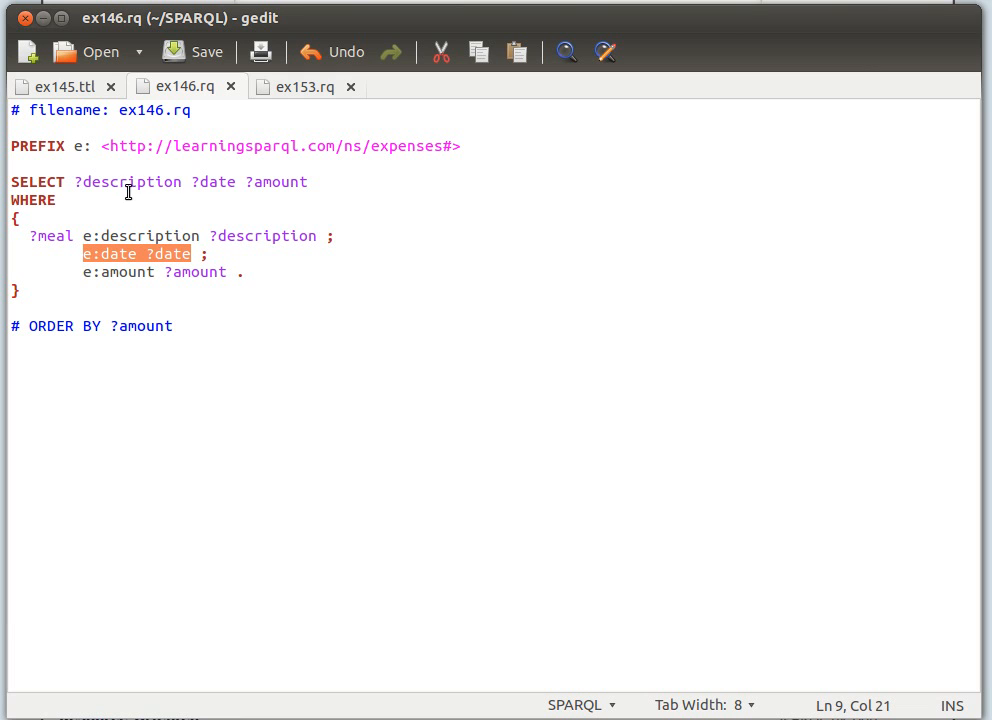
click(137, 253)
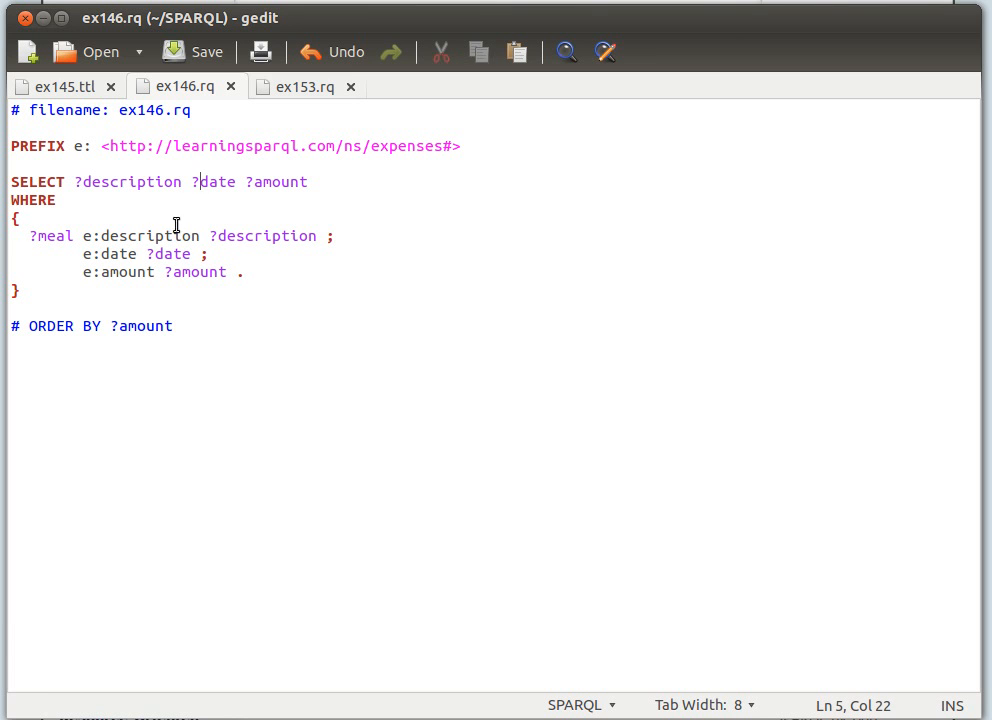
mouse_move(168, 272)
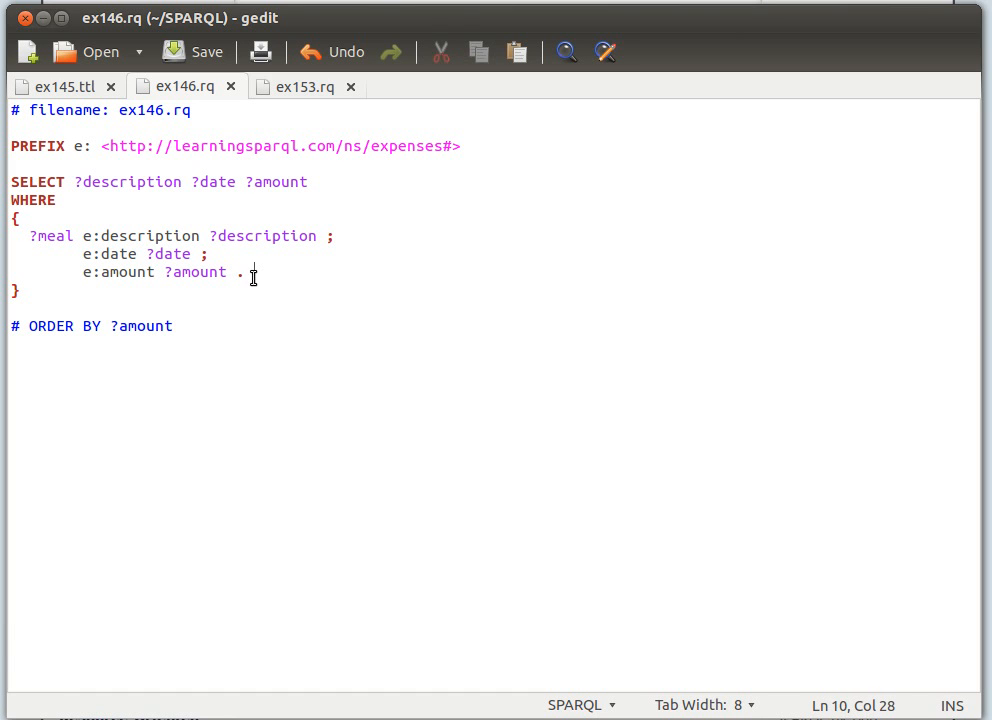
mouse_move(165, 188)
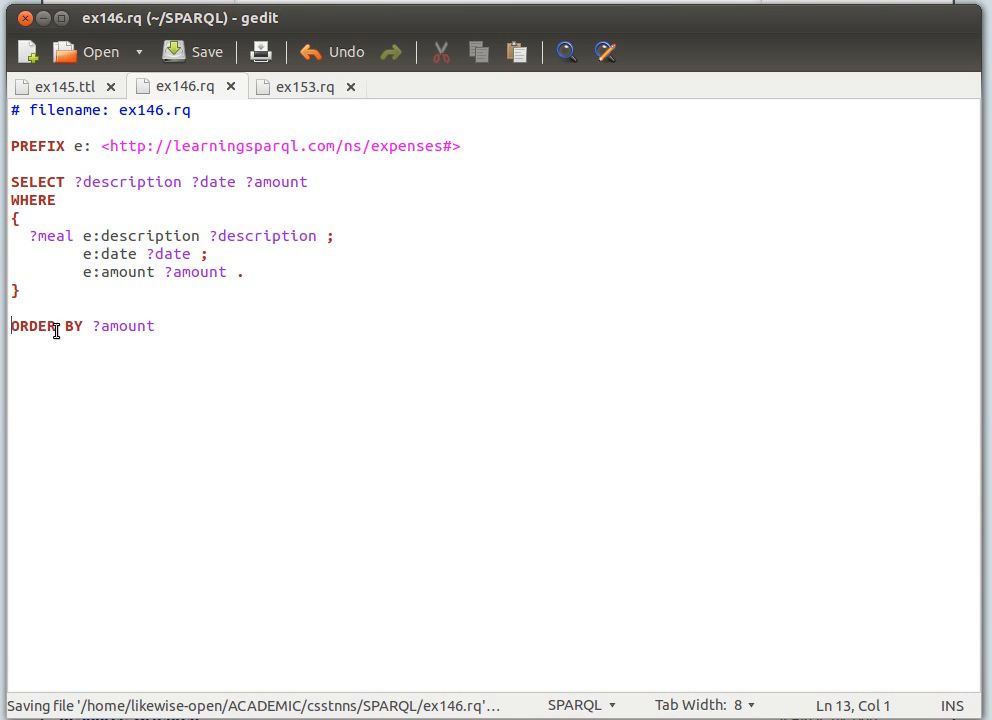
Rerun the ex146.rq arq command and scroll through meals sorted from 4.32 to 31.45.
double_click(122, 326)
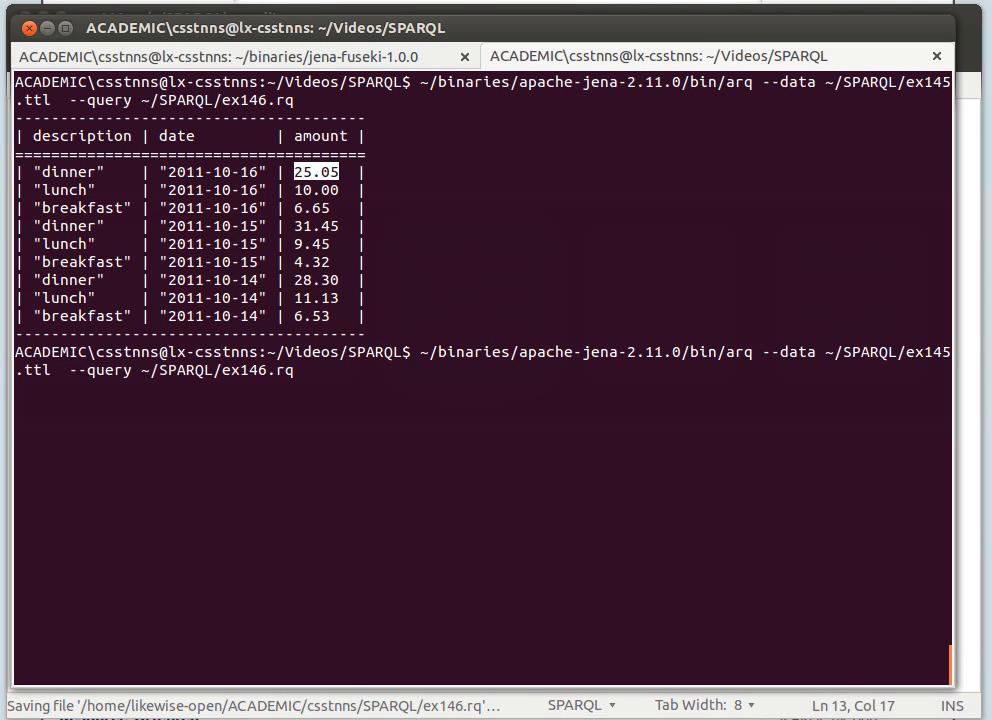
key(Return)
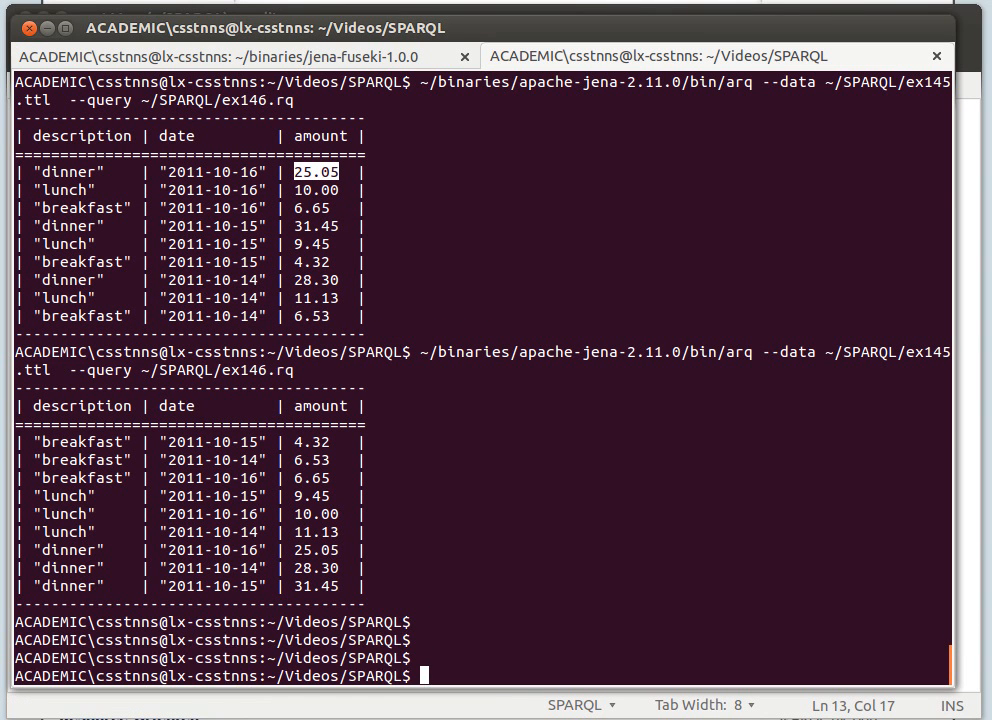
scroll(down, 3)
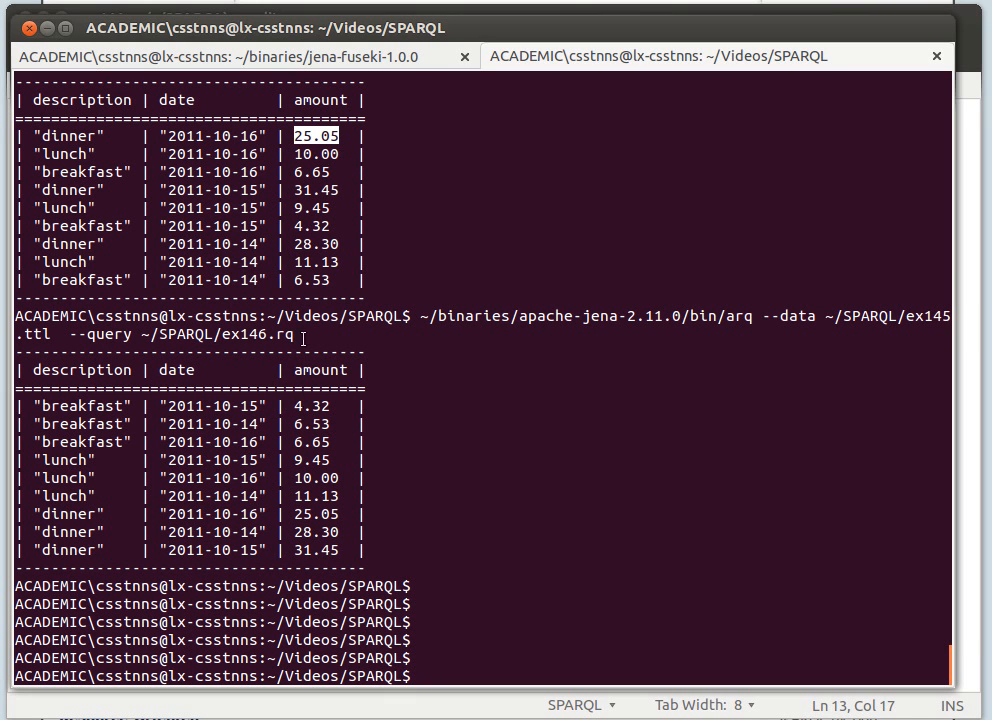
mouse_move(296, 406)
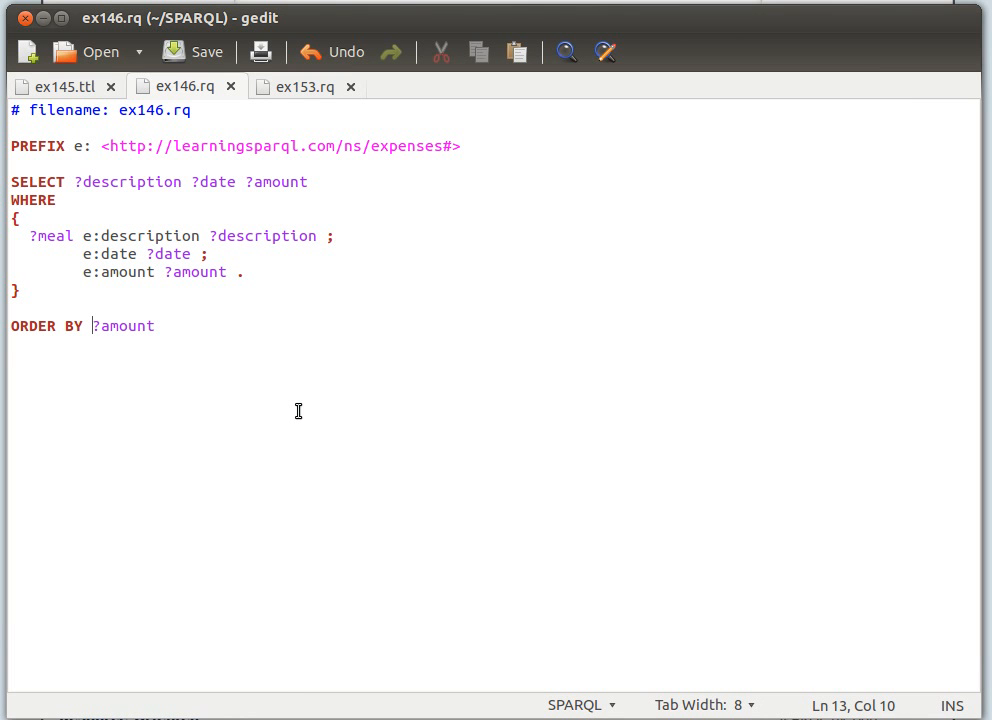
Wrap the ORDER BY variable in DESC( ) for a descending sort.
text(DESC)
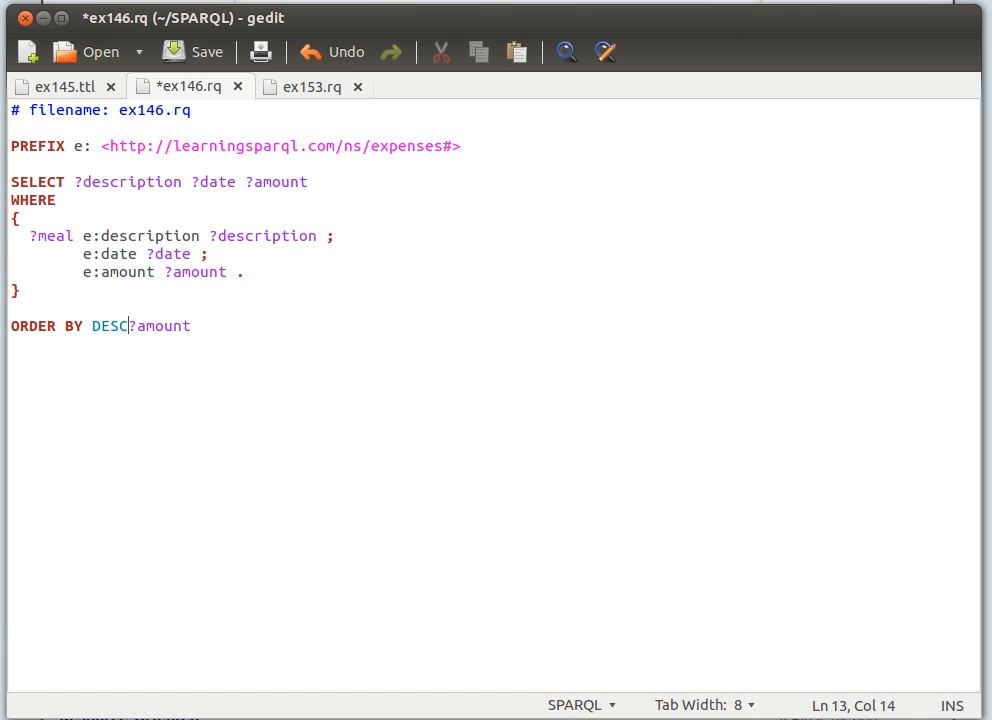
text((?amount))
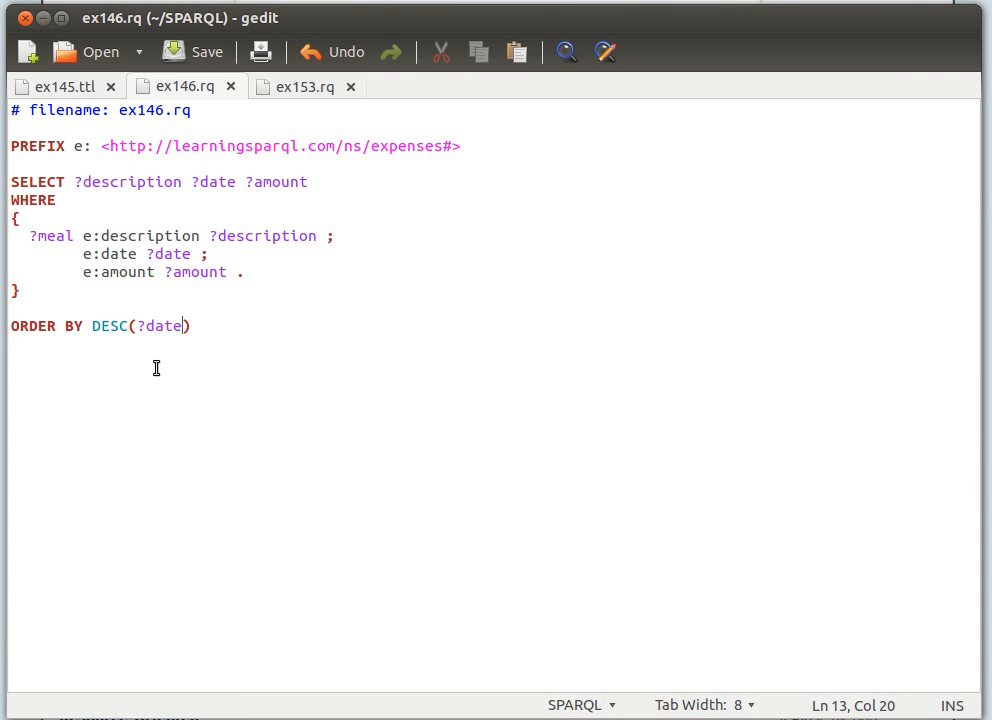
Change the sort variable to ?description, then return to the terminal to rerun.
key(BackSpace)
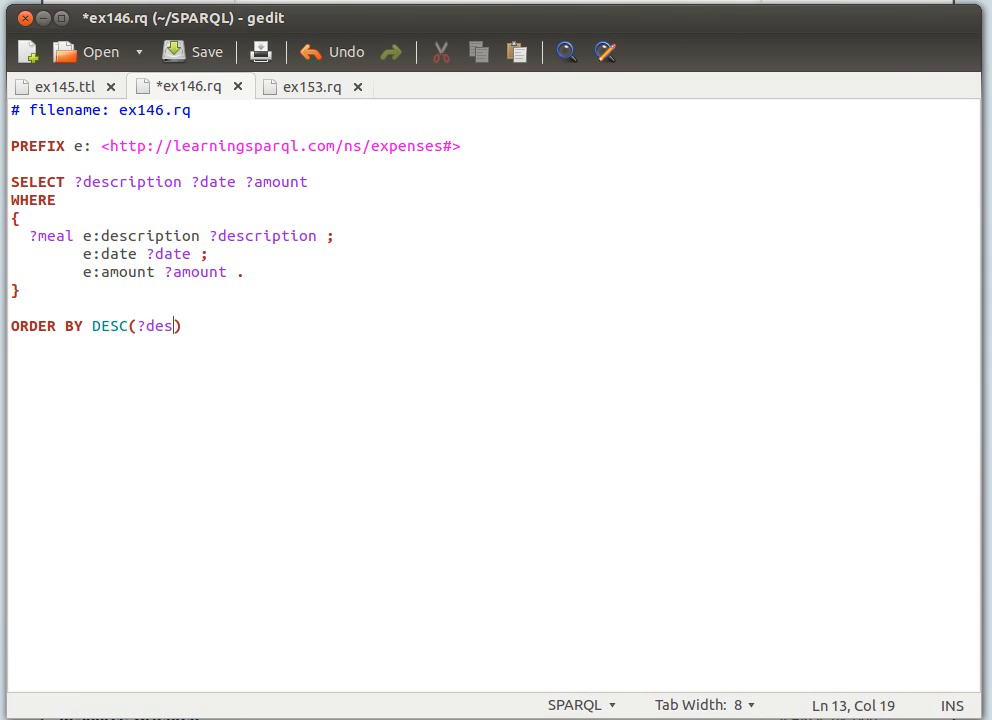
text(ri)
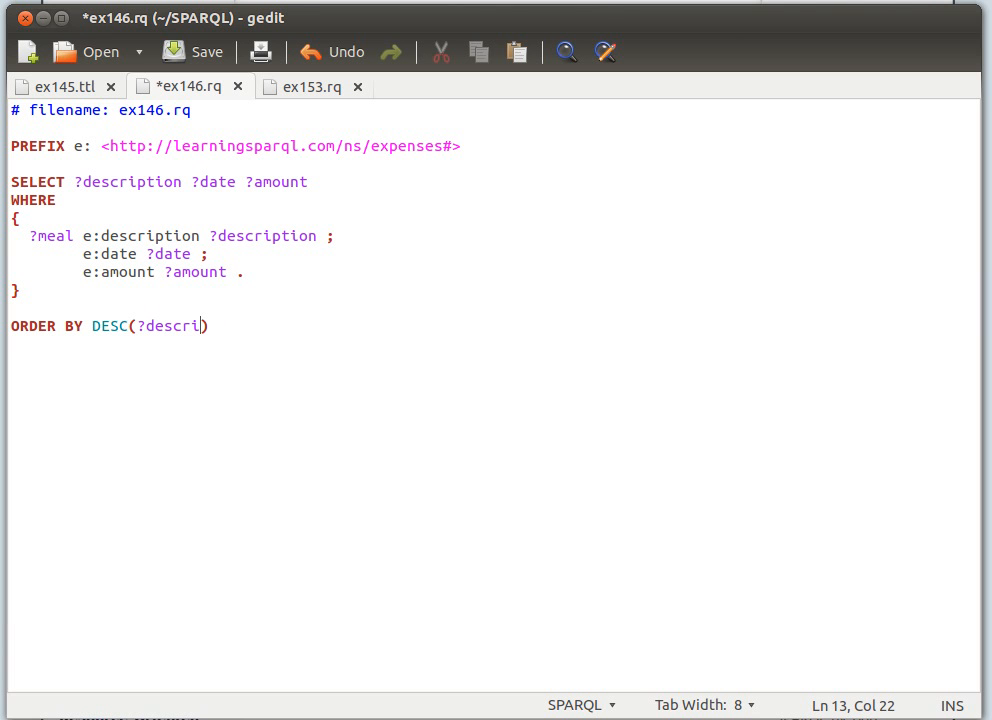
text(ption)
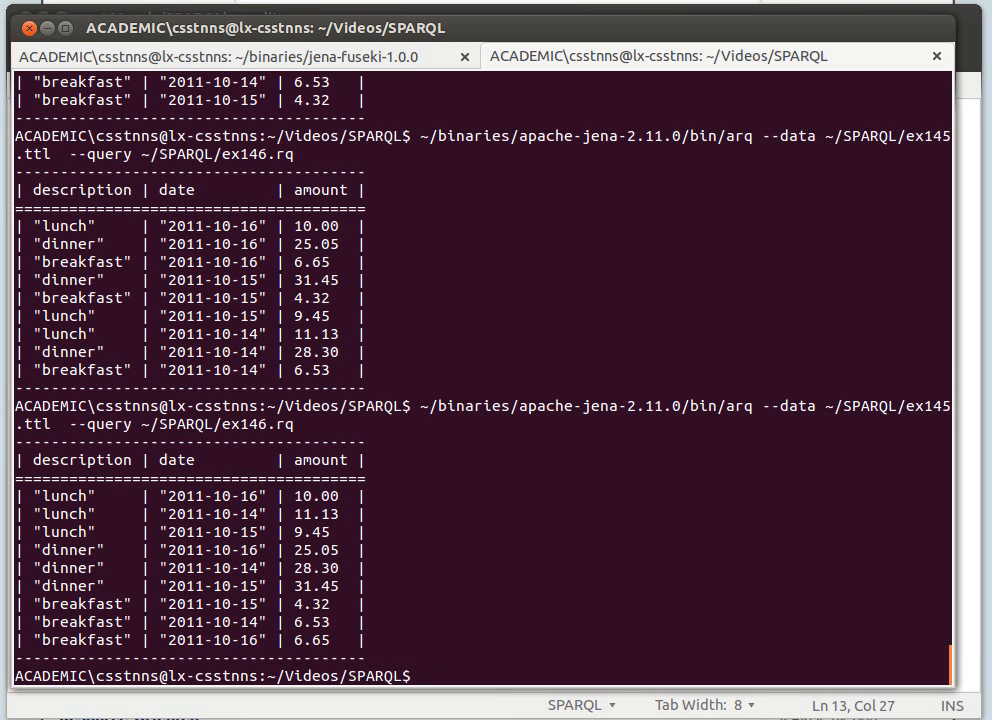
key(alt+Tab)
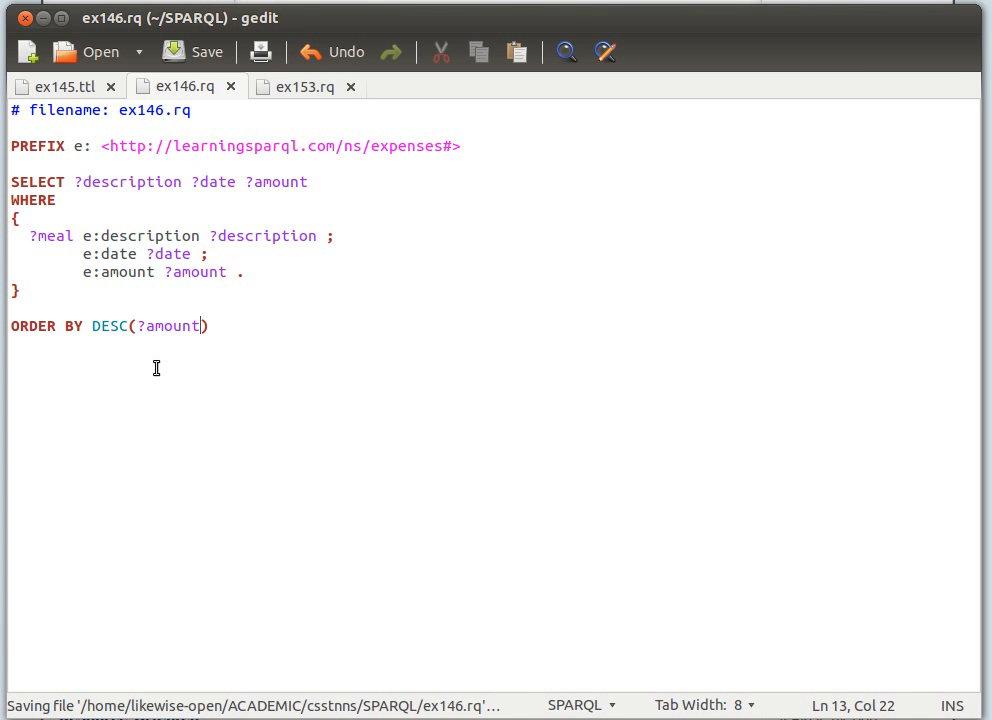
key(alt+Tab)
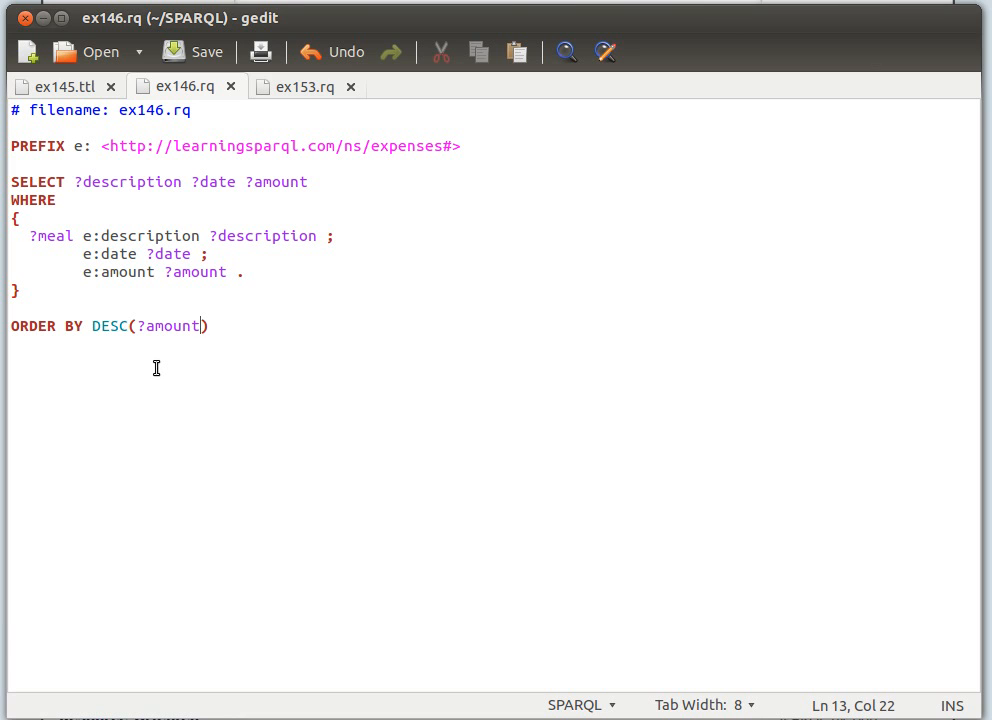
mouse_move(57, 335)
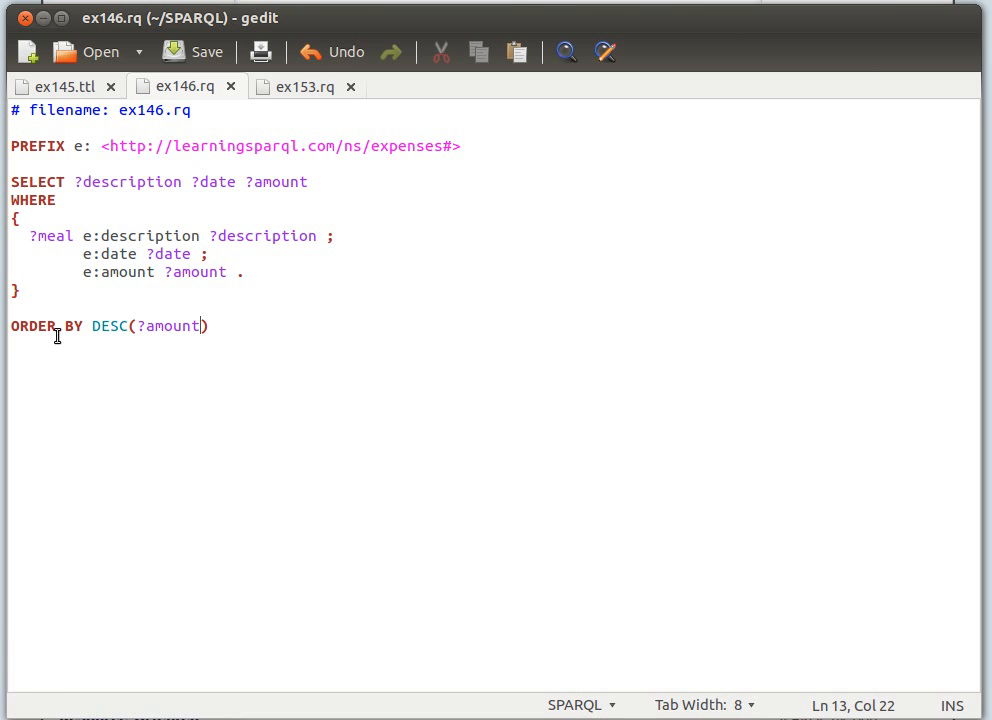
mouse_move(45, 328)
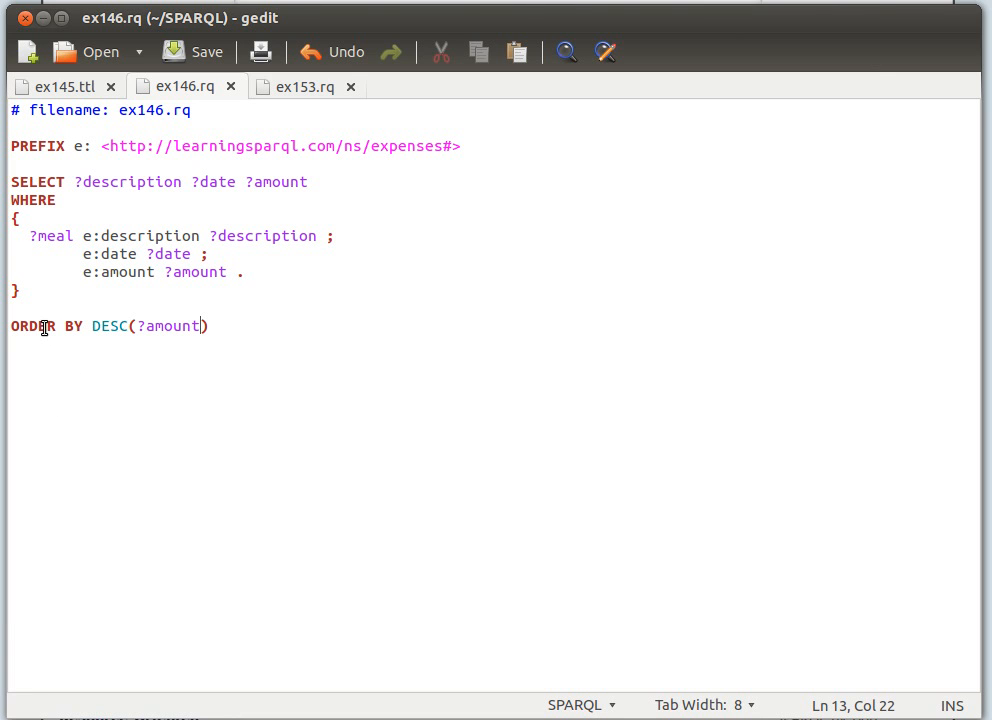
click(207, 51)
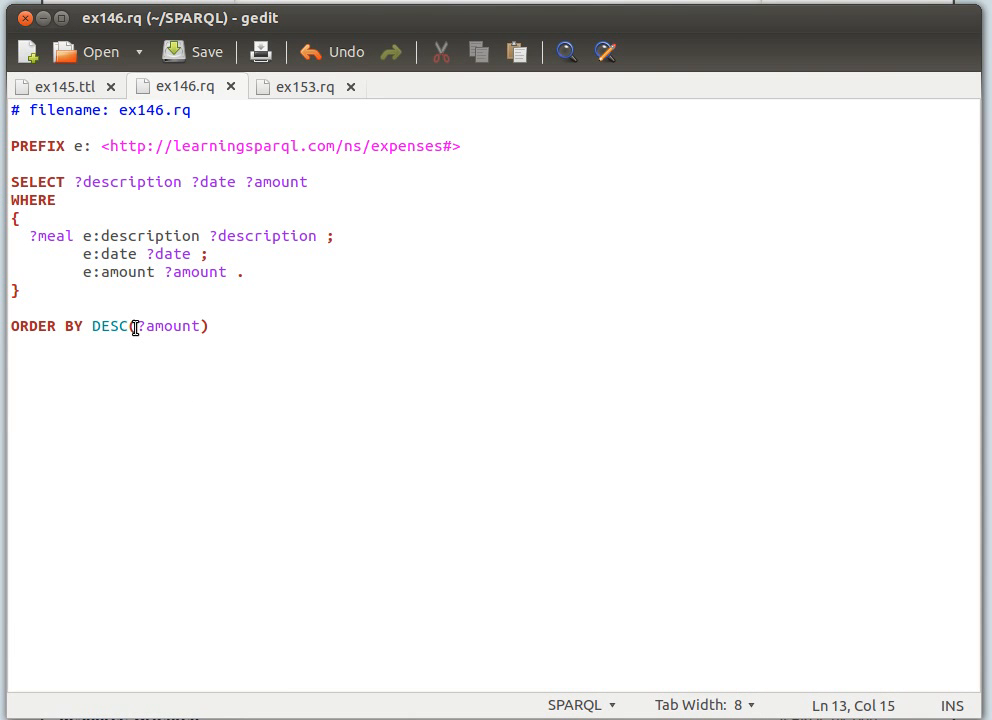
Drop DESC from ?amount, add LIMIT 1, and rerun to get the 4.32 breakfast.
key(BackSpace)
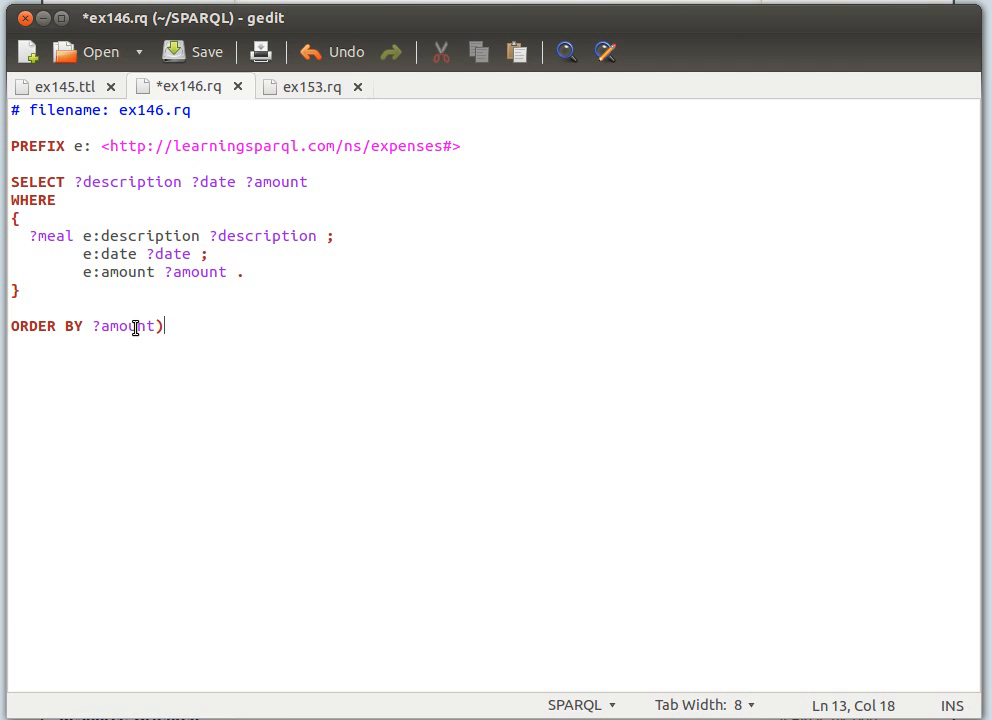
key(BackSpace)
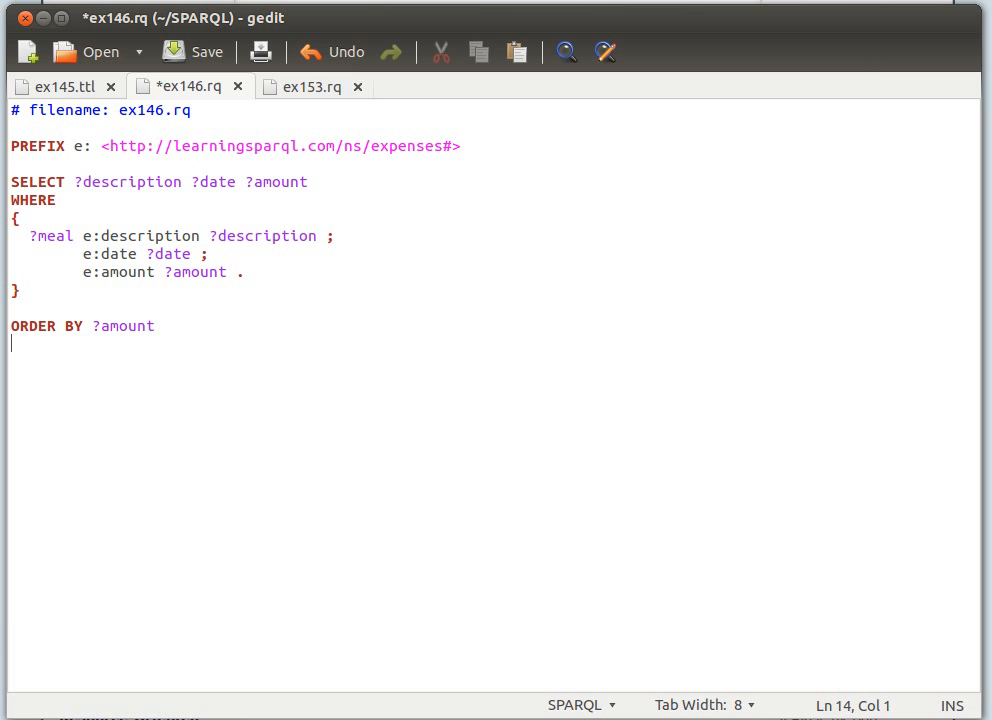
text(LIMIT)
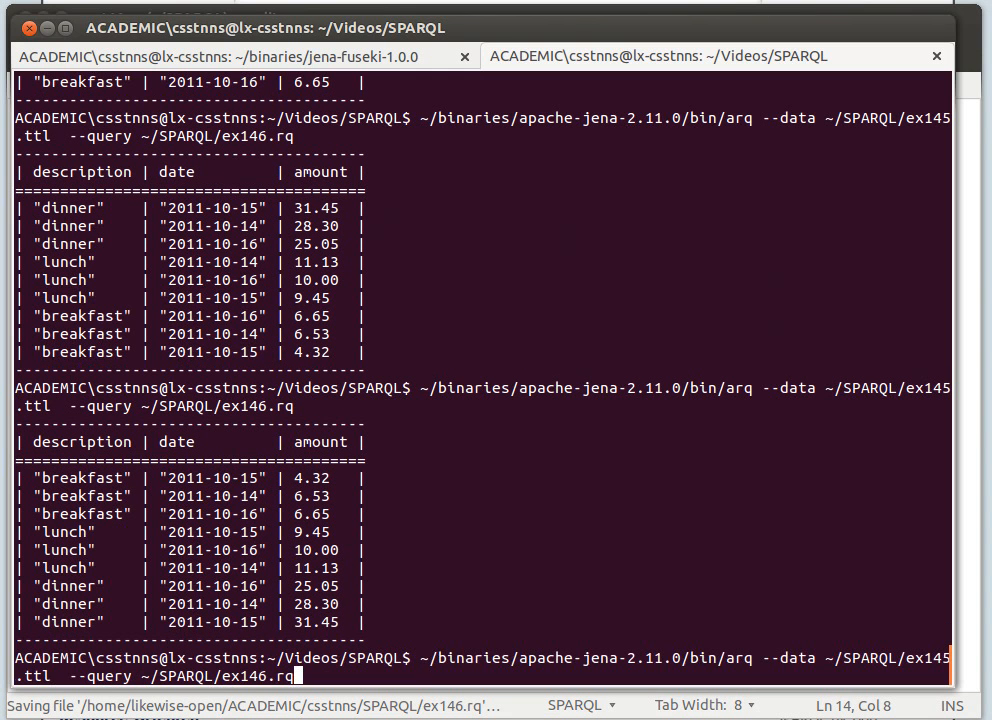
key(Return)
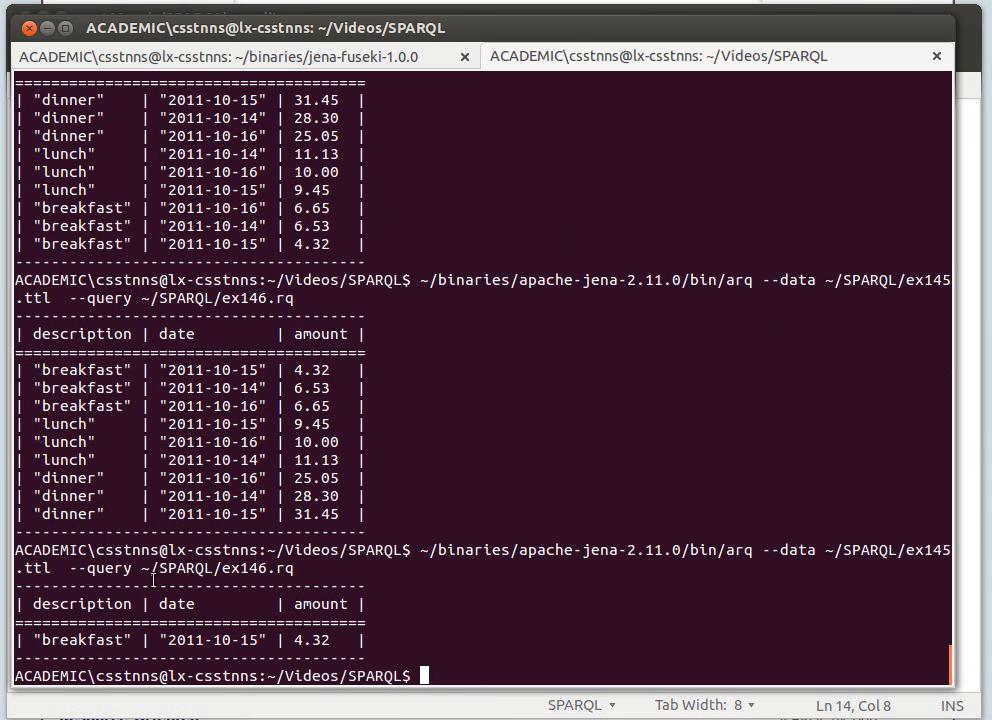
double_click(312, 640)
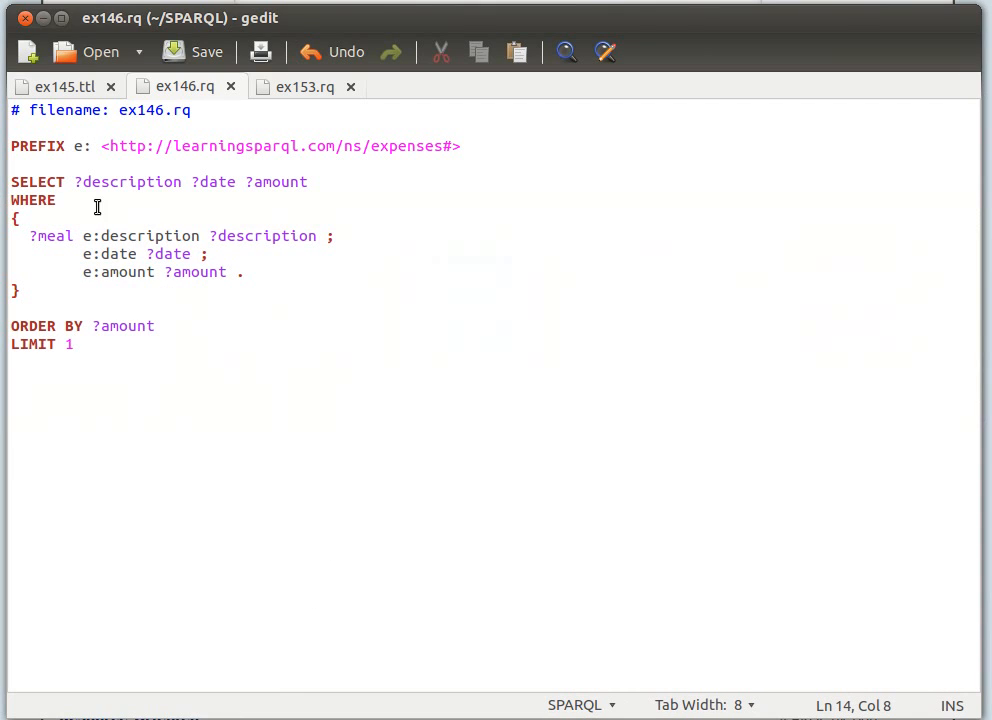
Re-add DESC around ?amount so ex146.rq returns only the most expensive meal.
drag(73, 181, 237, 181)
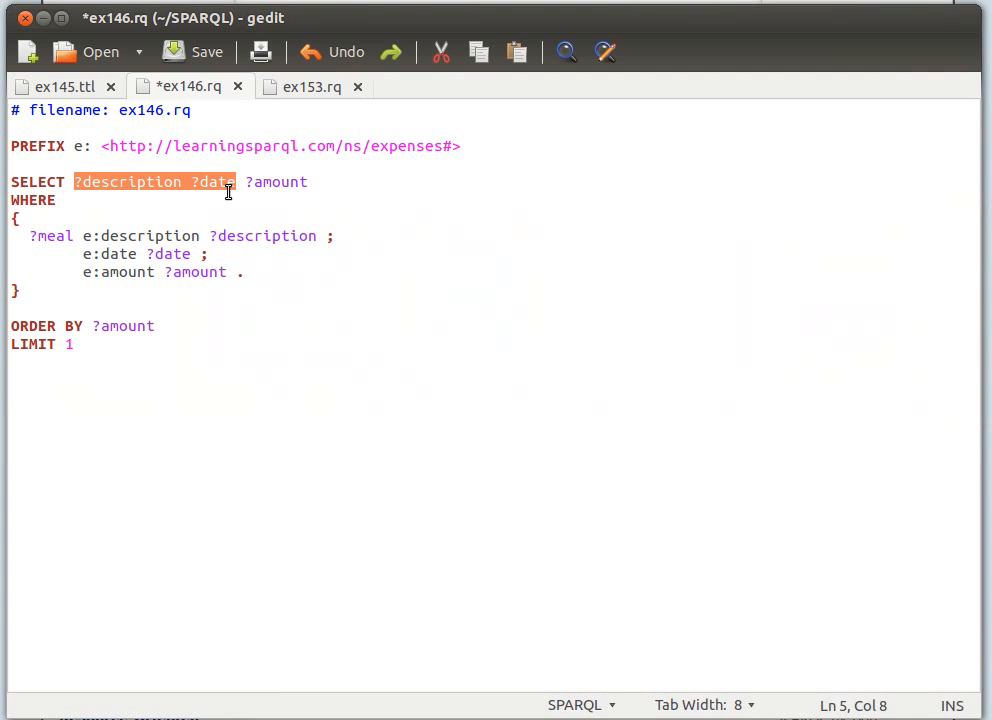
click(235, 335)
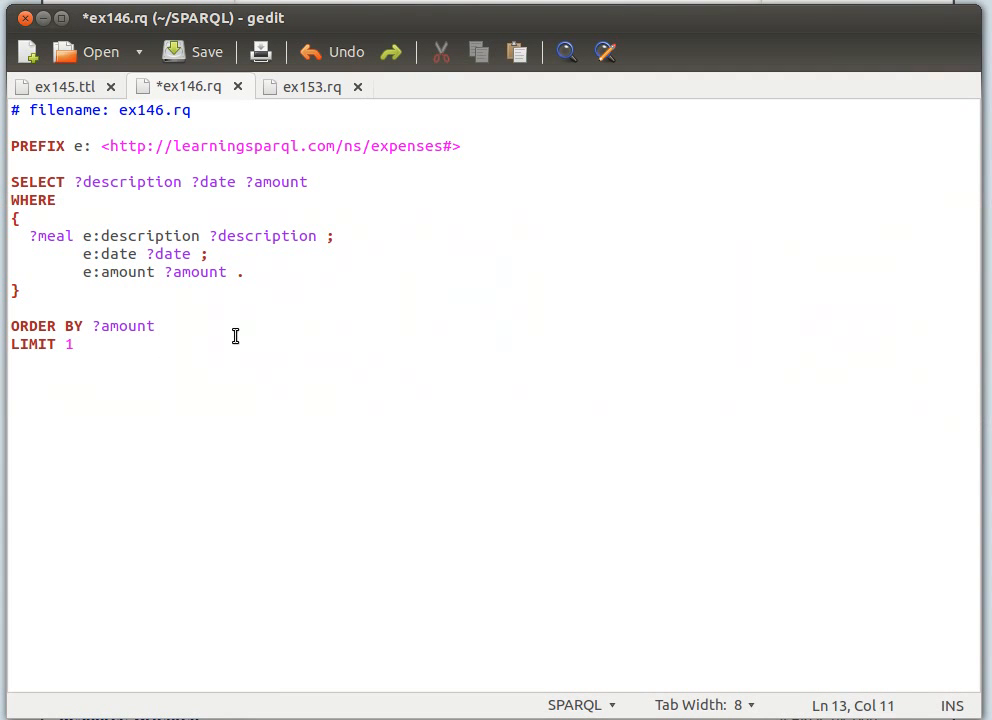
text(DESC()
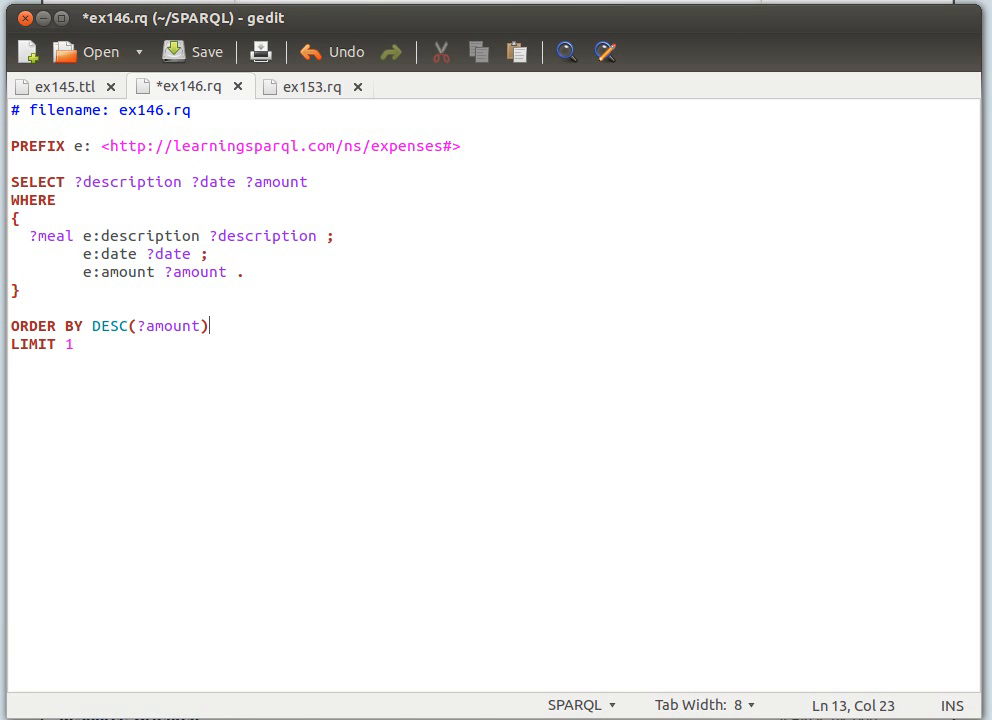
click(206, 51)
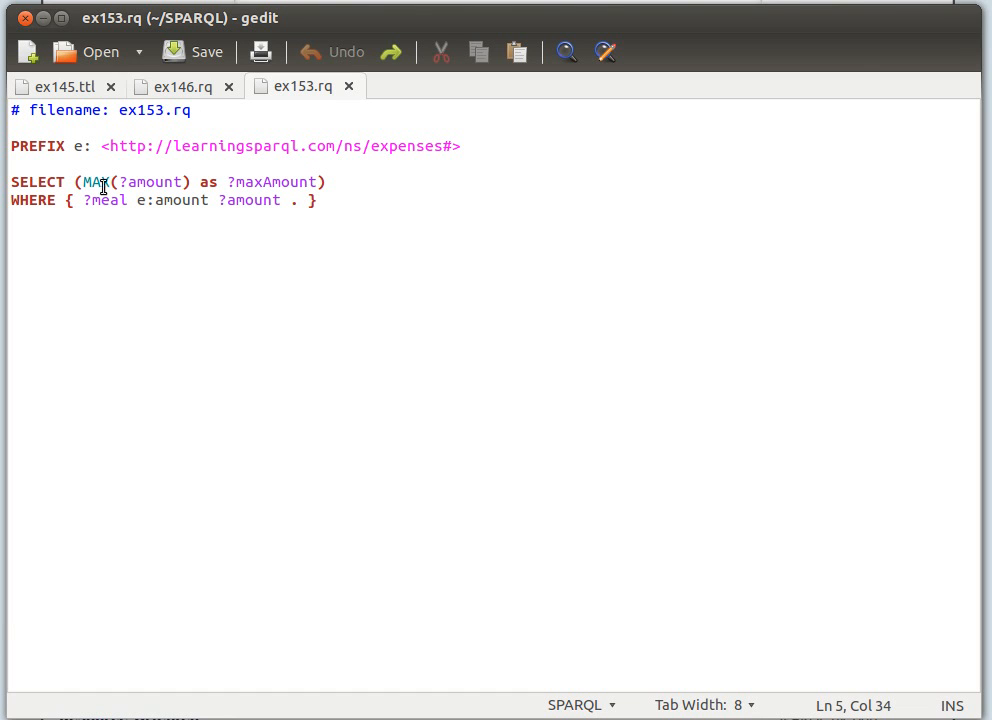
double_click(143, 181)
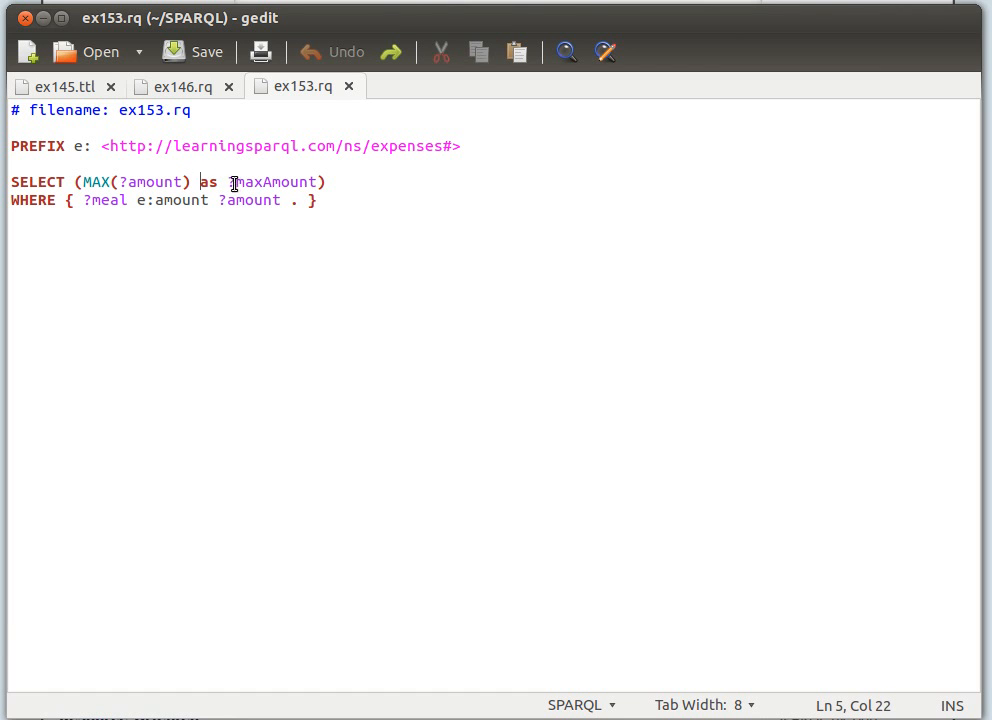
double_click(276, 181)
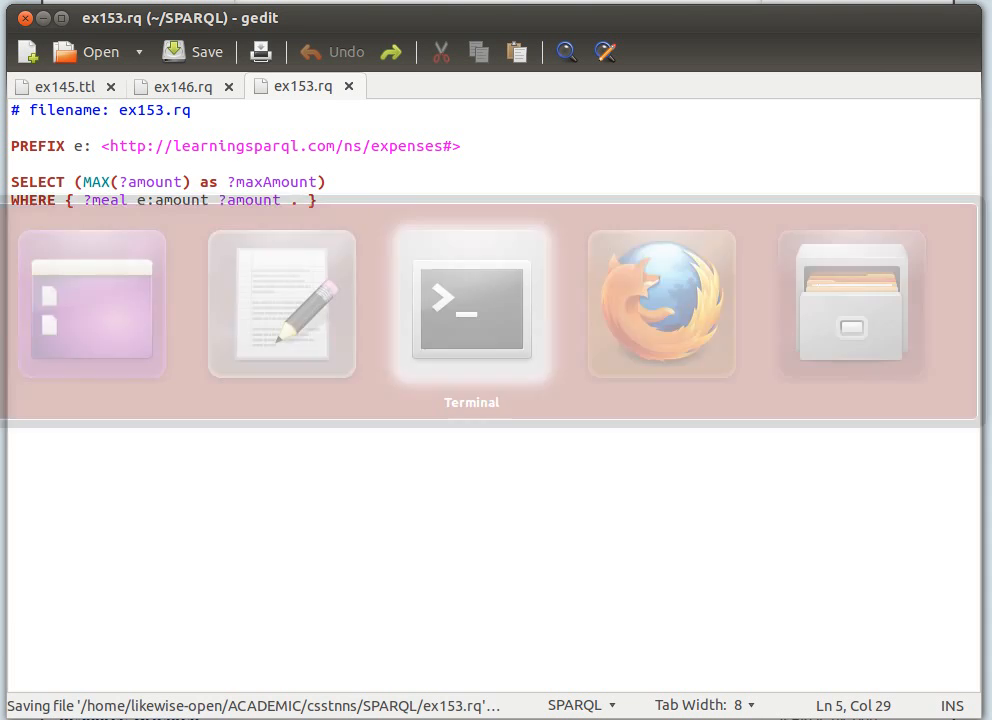
Run arq on ex145.ttl with ex153.rq, returning a maxAmount of 31.45.
click(471, 304)
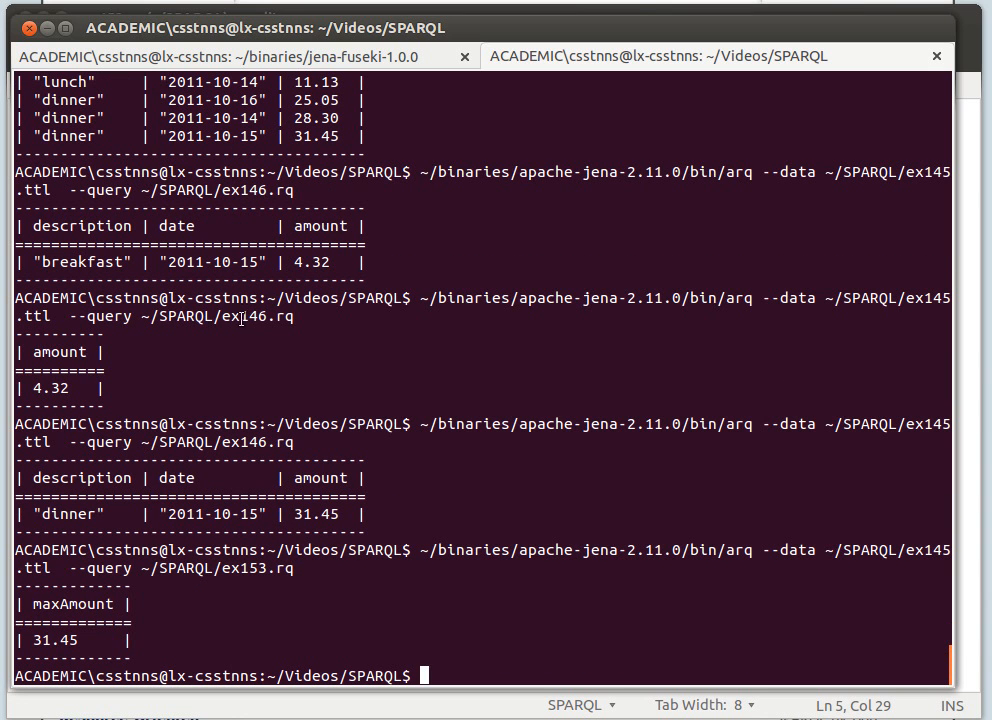
double_click(69, 603)
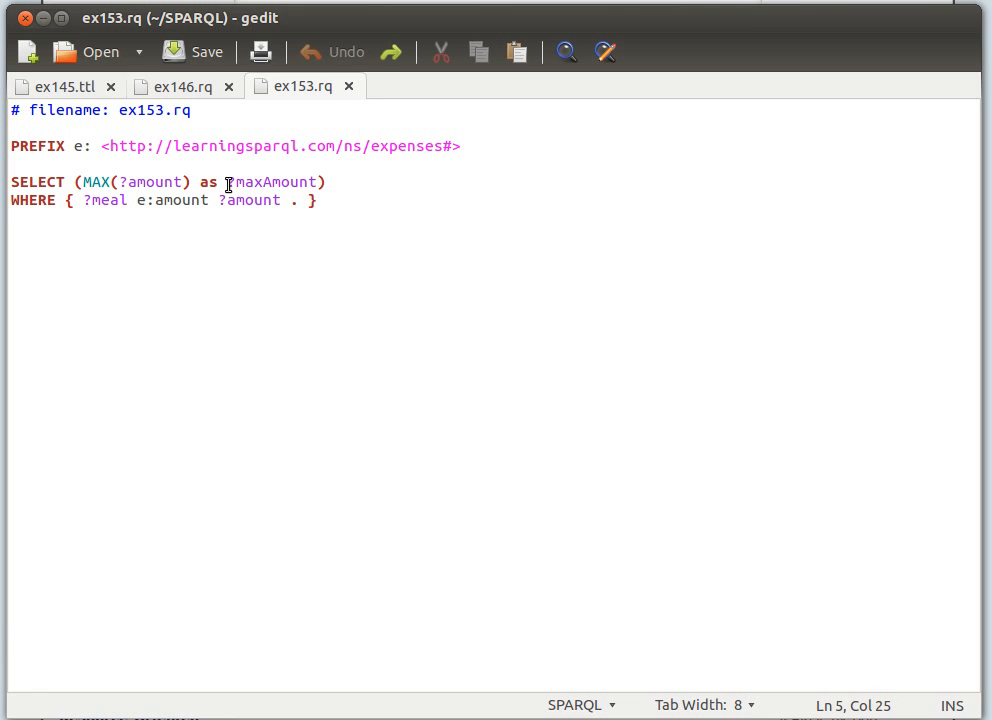
click(328, 184)
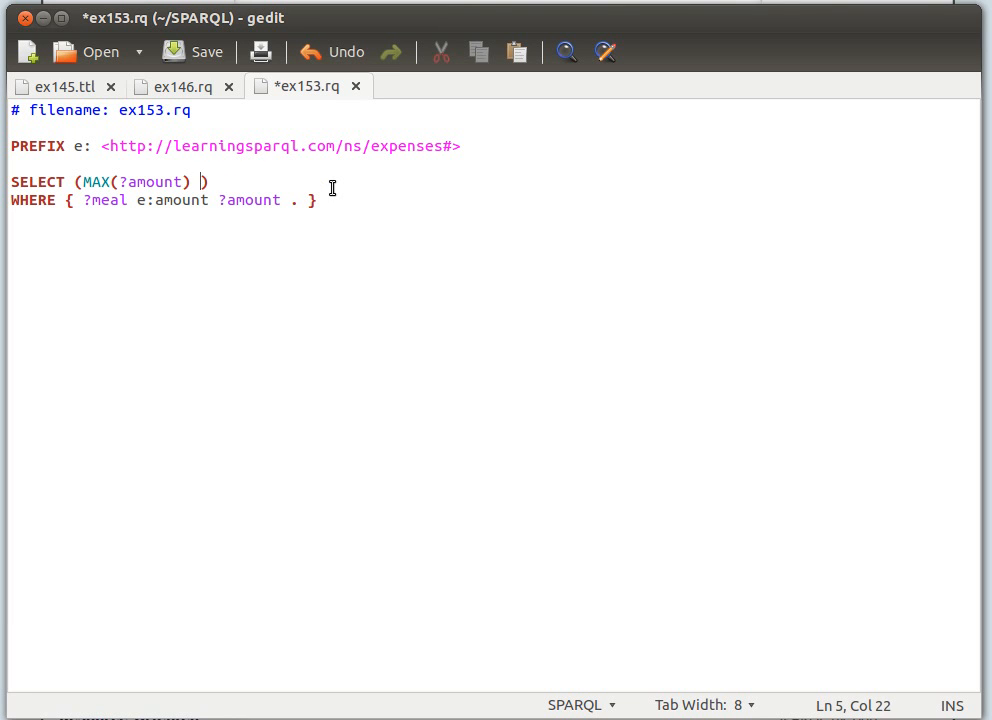
key(BackSpace)
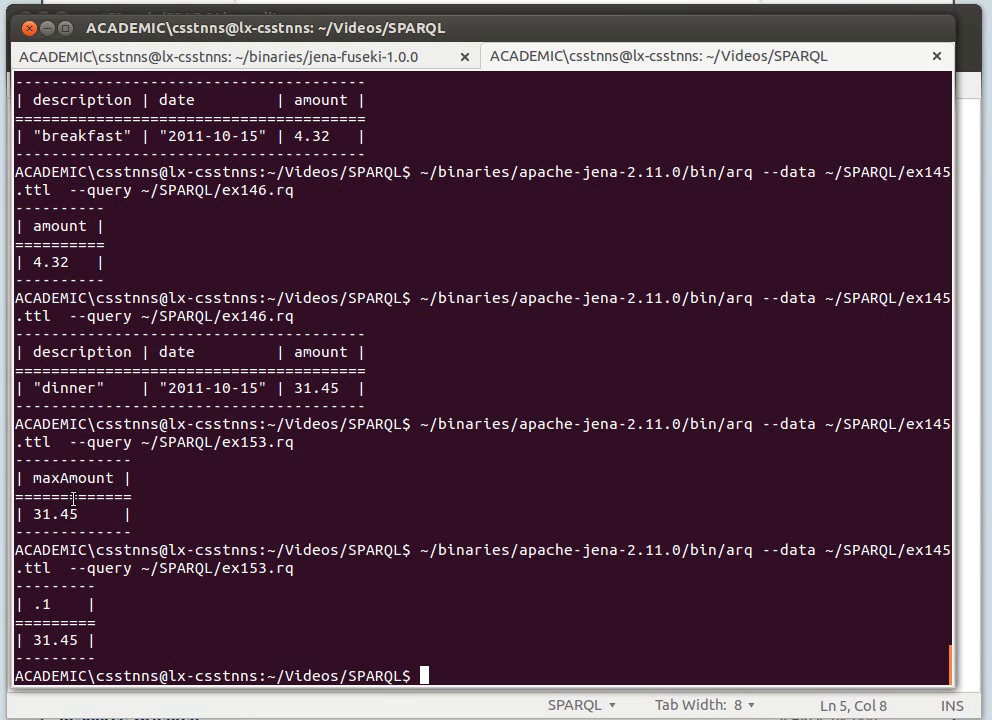
mouse_move(68, 513)
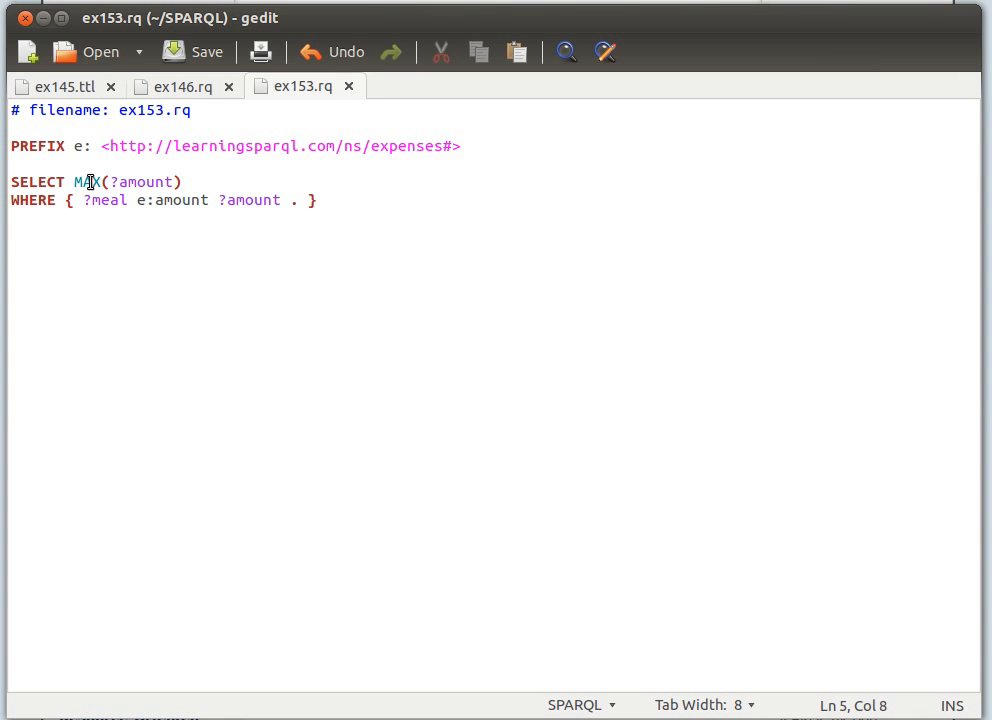
text(MI)
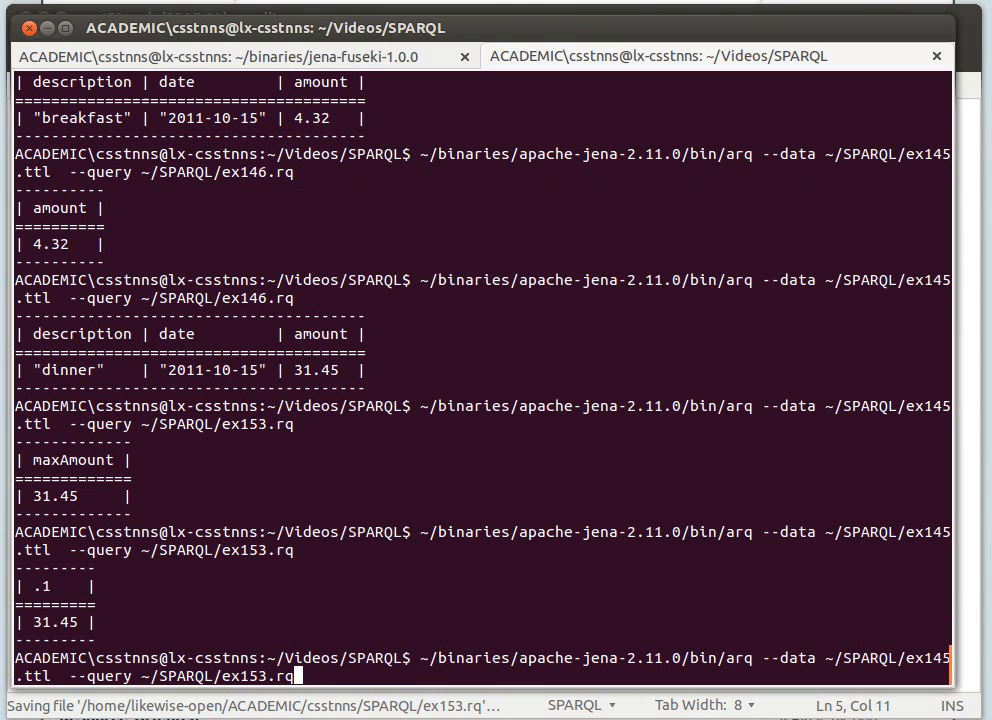
key(Return)
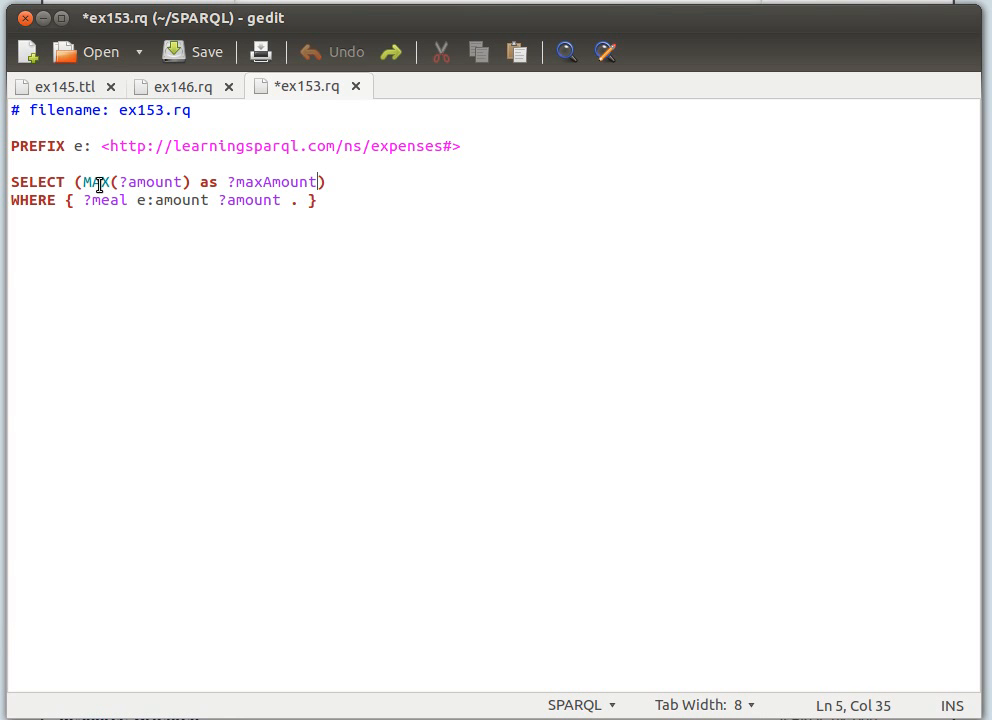
Compare against ex146.rq, then retype MAX as MIN in ex153.rq.
click(185, 86)
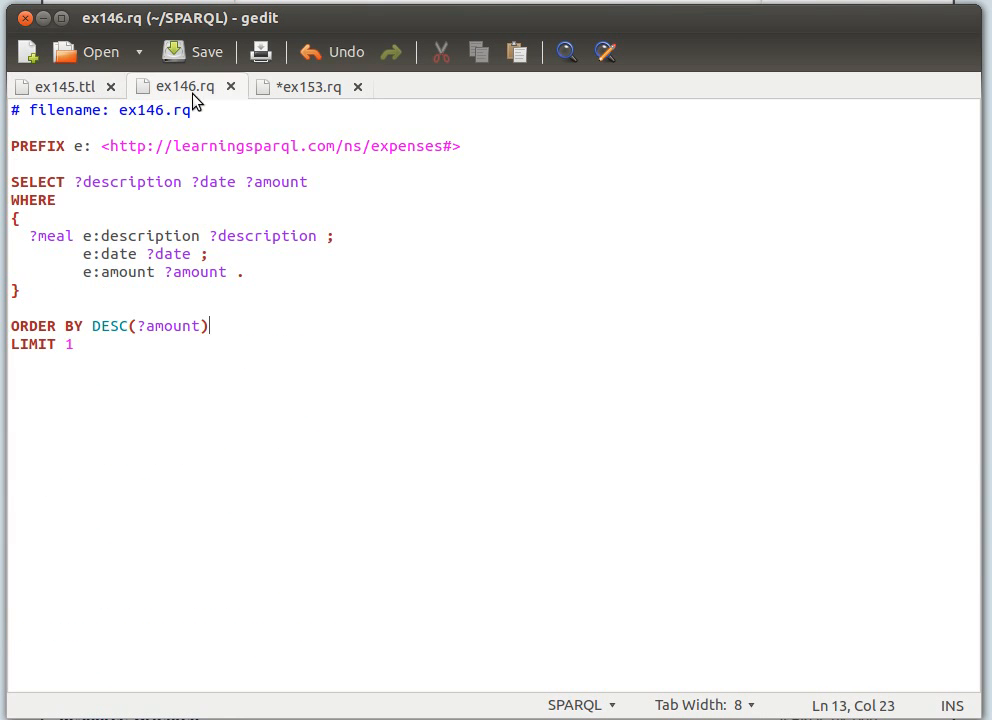
click(305, 86)
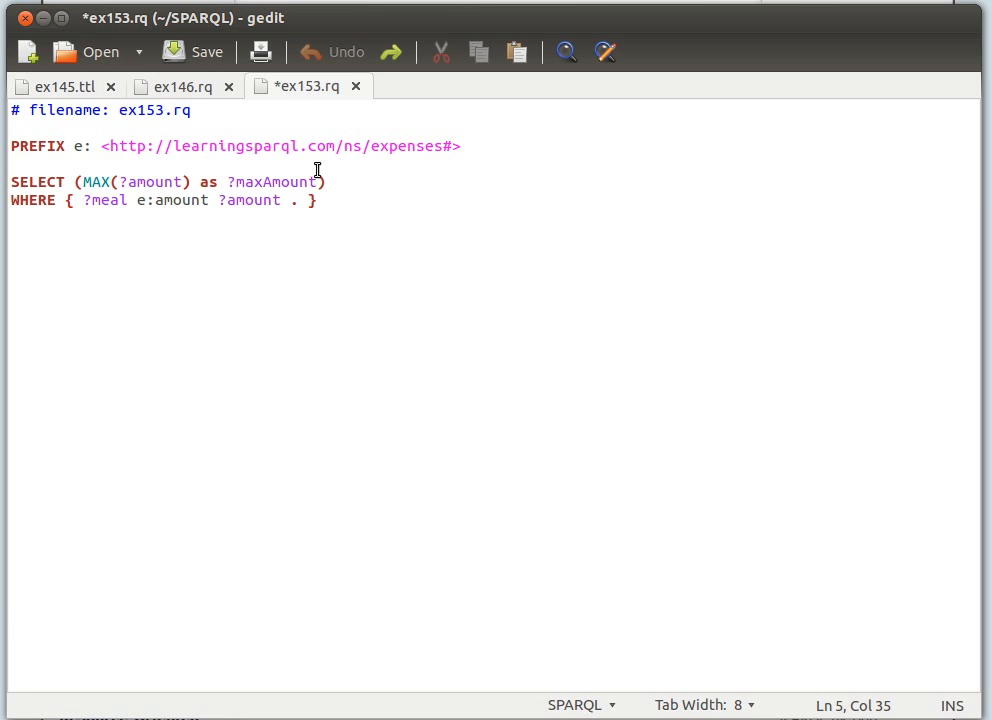
click(207, 51)
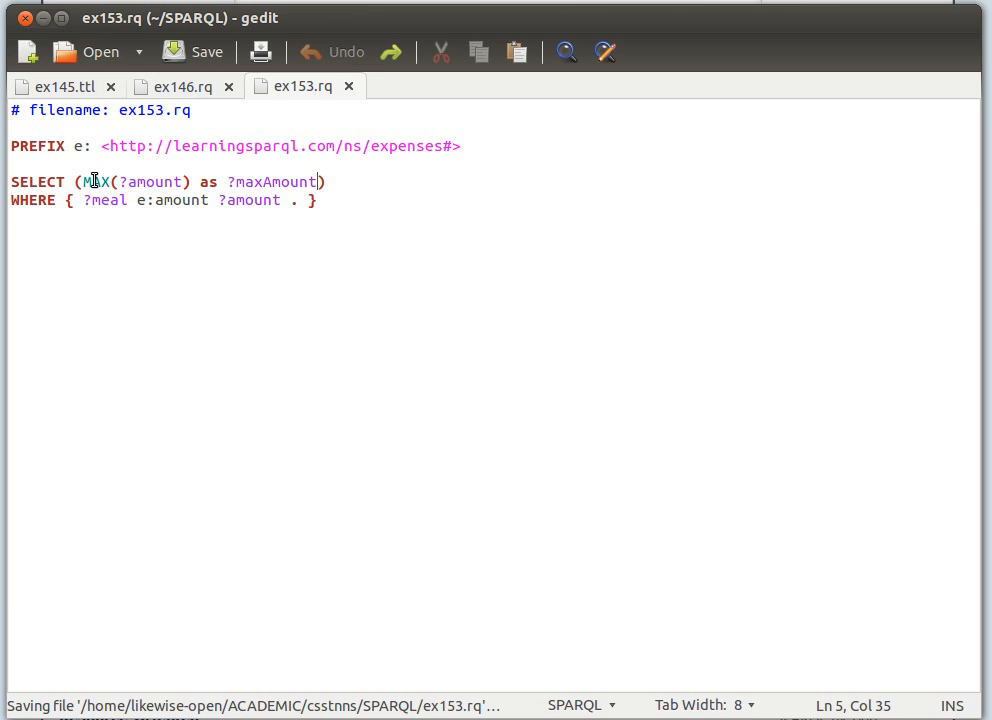
text(IN)
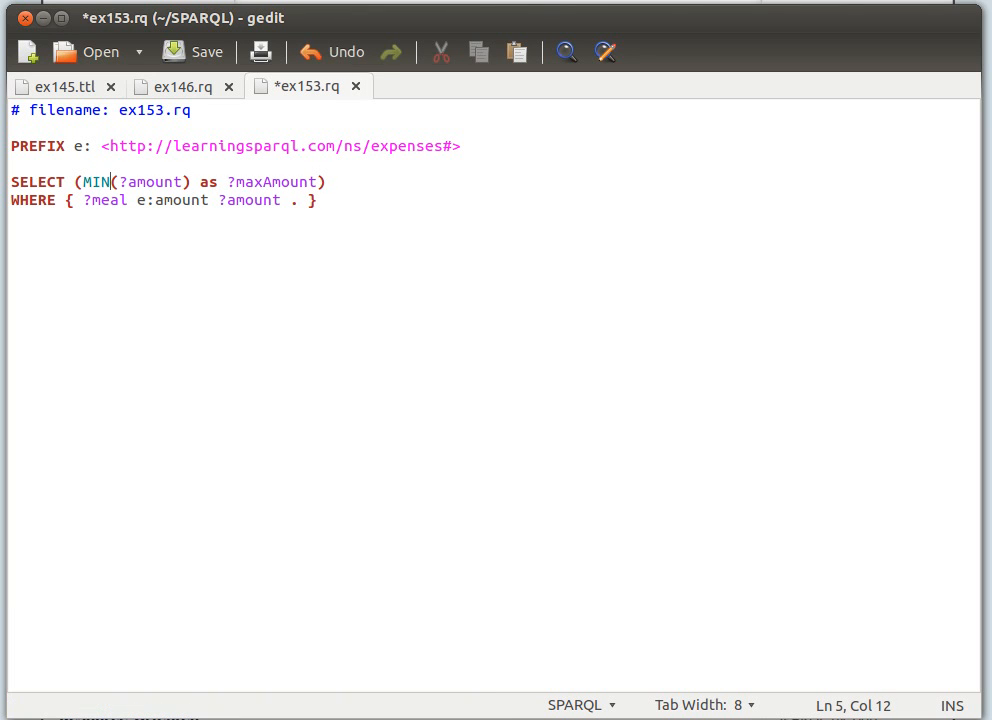
mouse_move(157, 184)
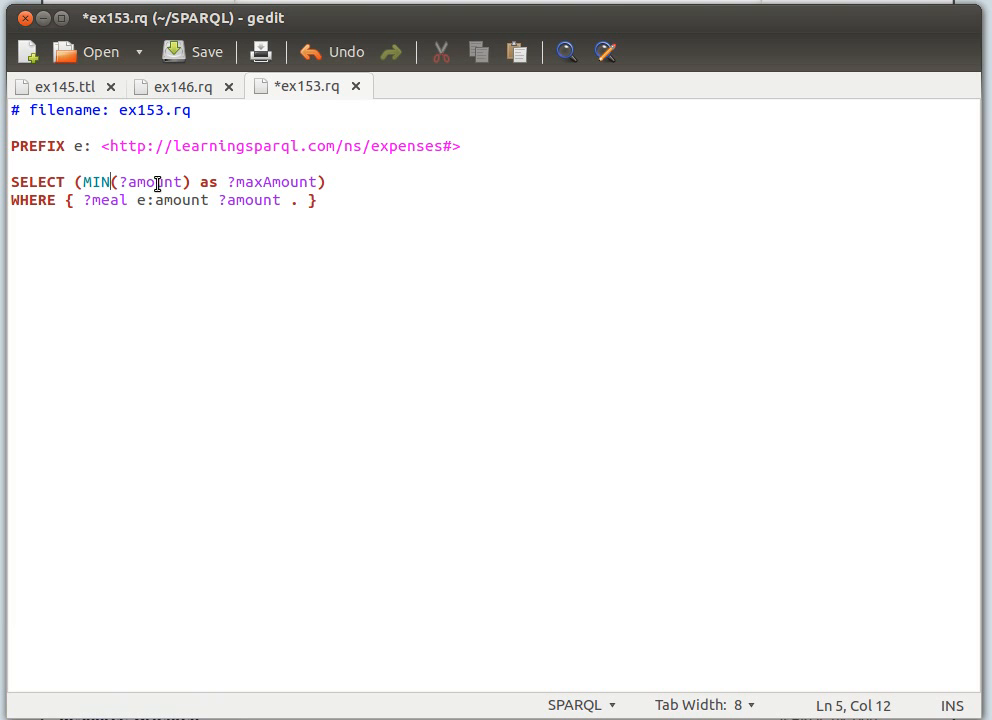